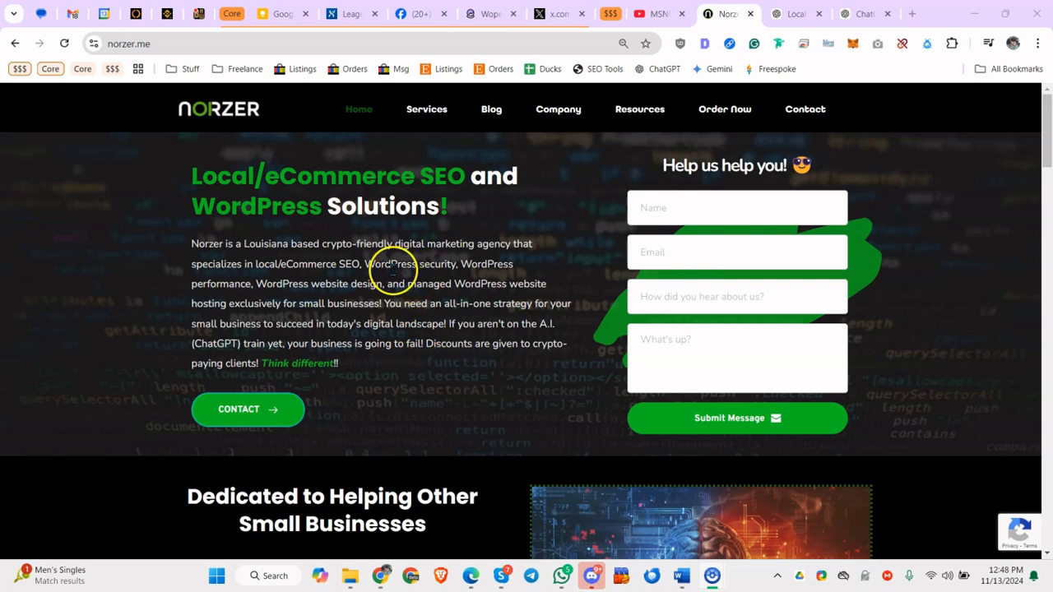
{"action": "mouse_move", "coordinate": [426, 109]}
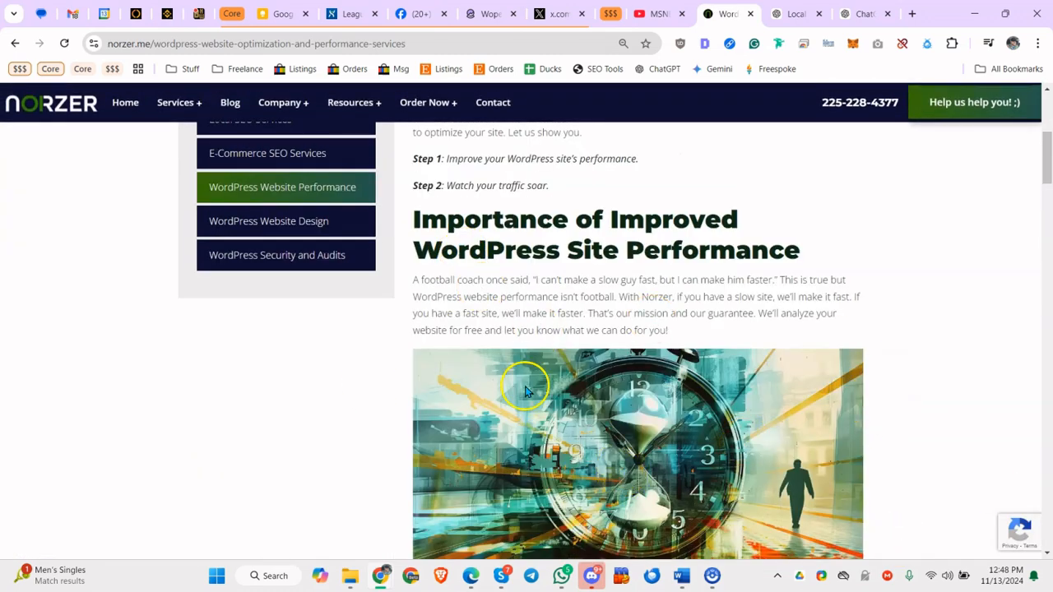
- From Norzer's Resources menu, open the Outline & Content Builder GPT page and follow its 'here' link
{"action": "left_click", "coordinate": [15, 44]}
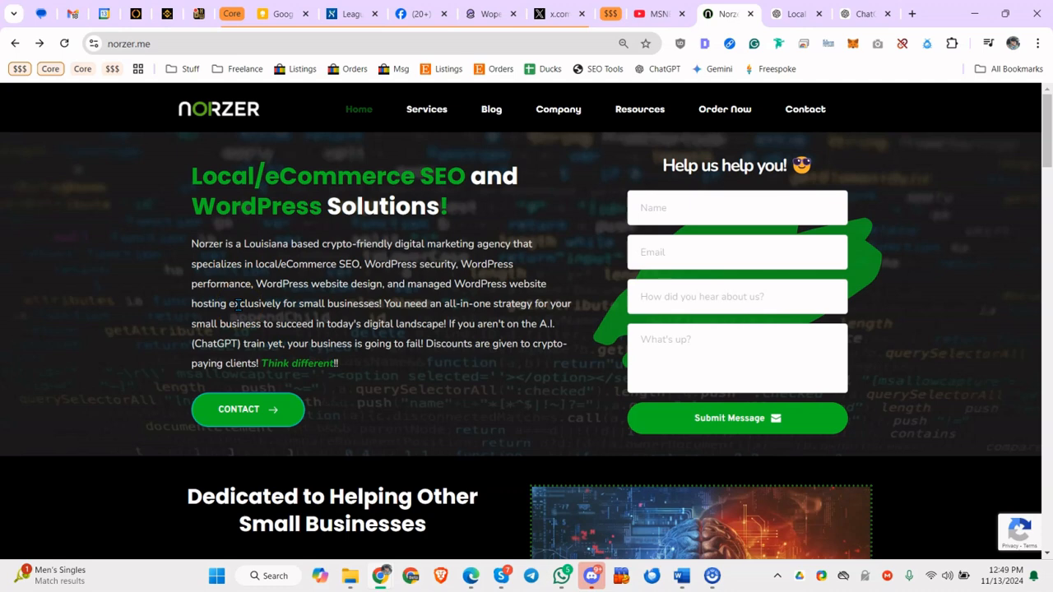
{"action": "mouse_move", "coordinate": [427, 108]}
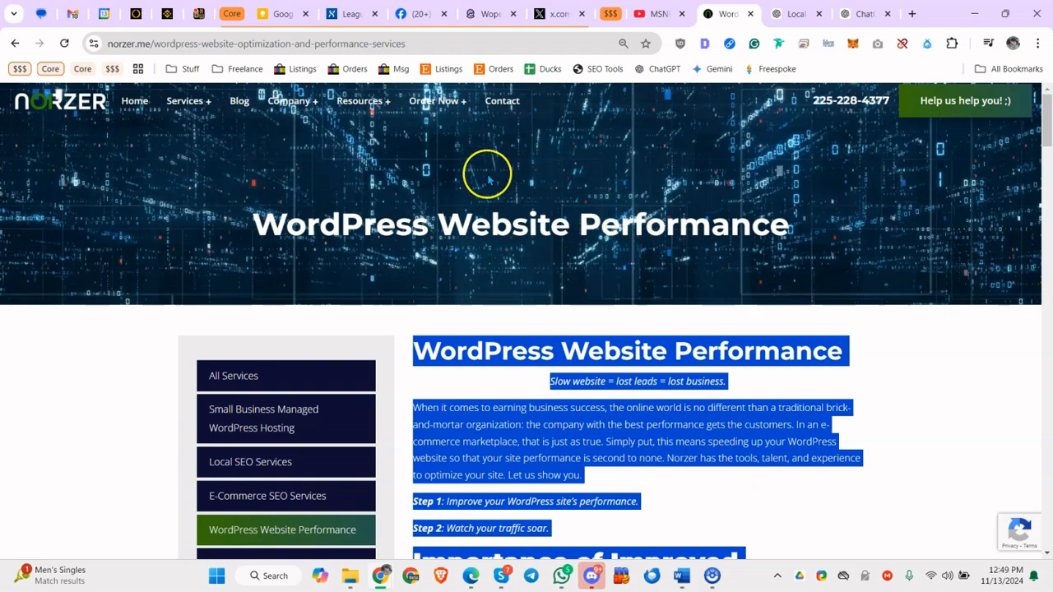
{"action": "left_click", "coordinate": [360, 100]}
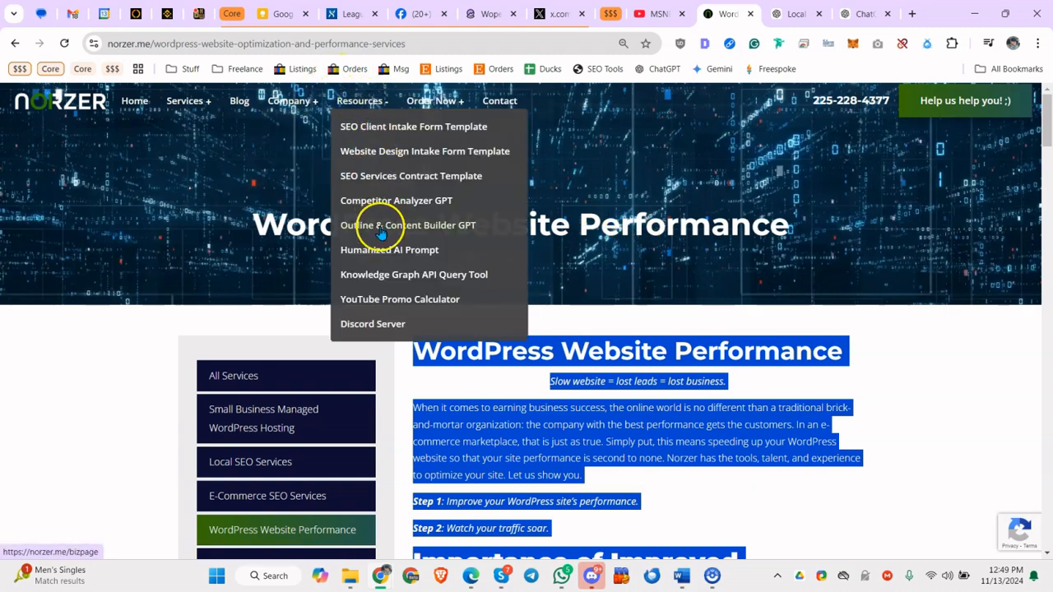
{"action": "left_click", "coordinate": [409, 224]}
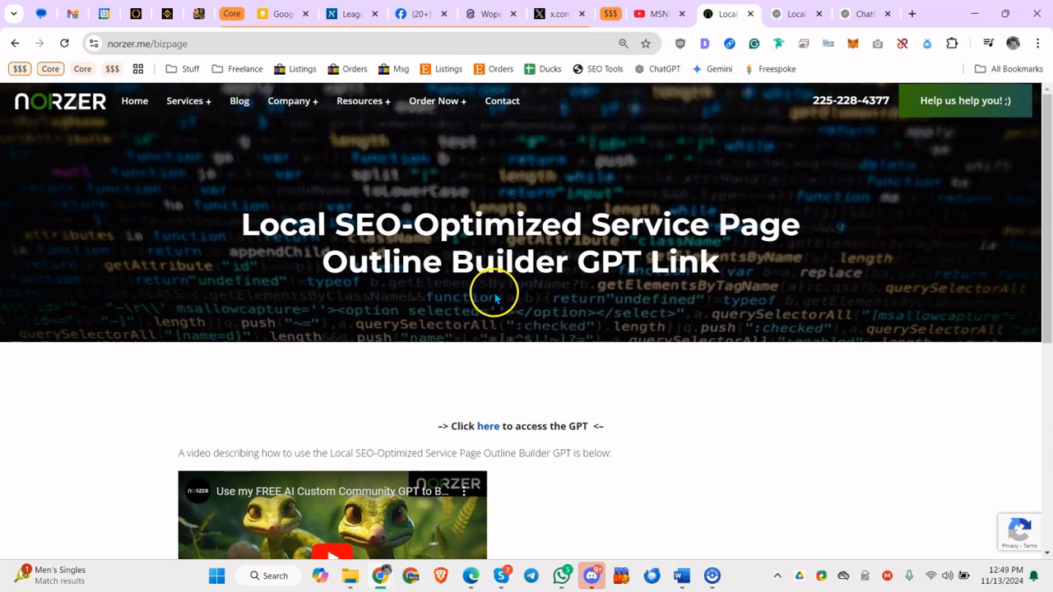
{"action": "scroll", "scroll_direction": "down", "scroll_amount": 3}
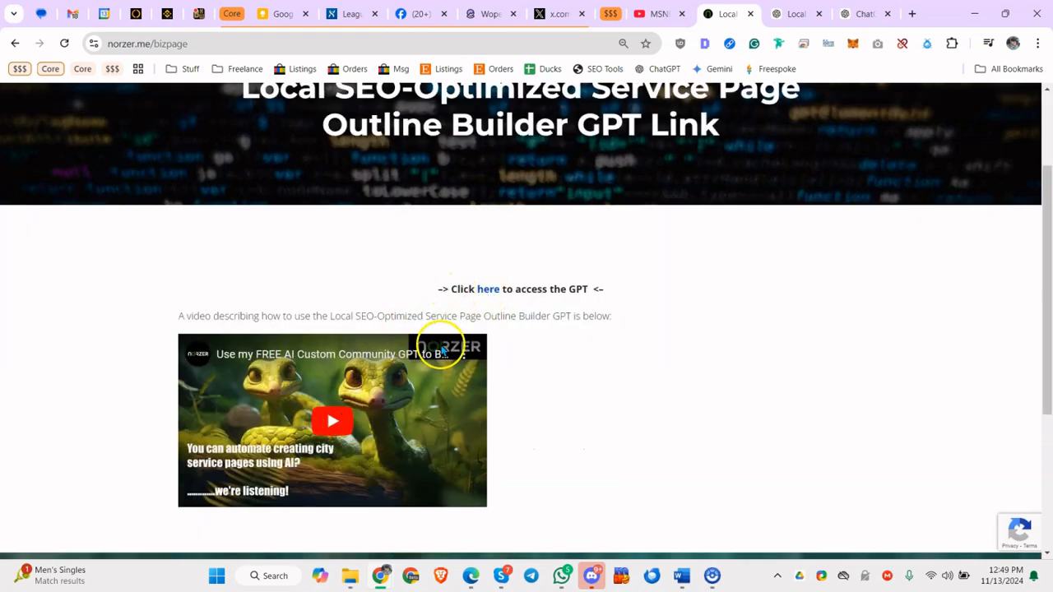
{"action": "mouse_move", "coordinate": [488, 289]}
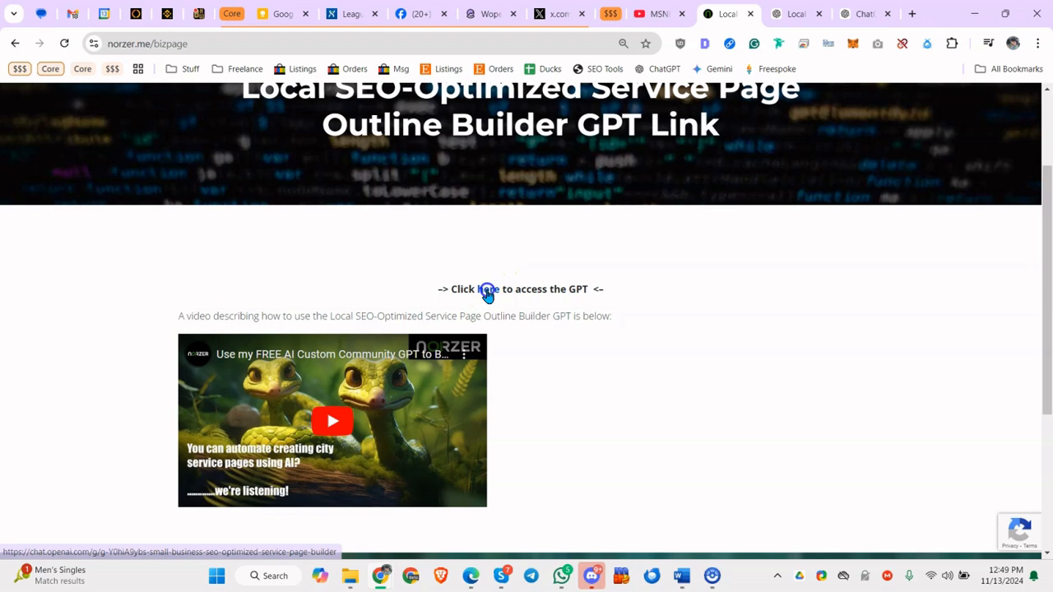
{"action": "left_click", "coordinate": [483, 289]}
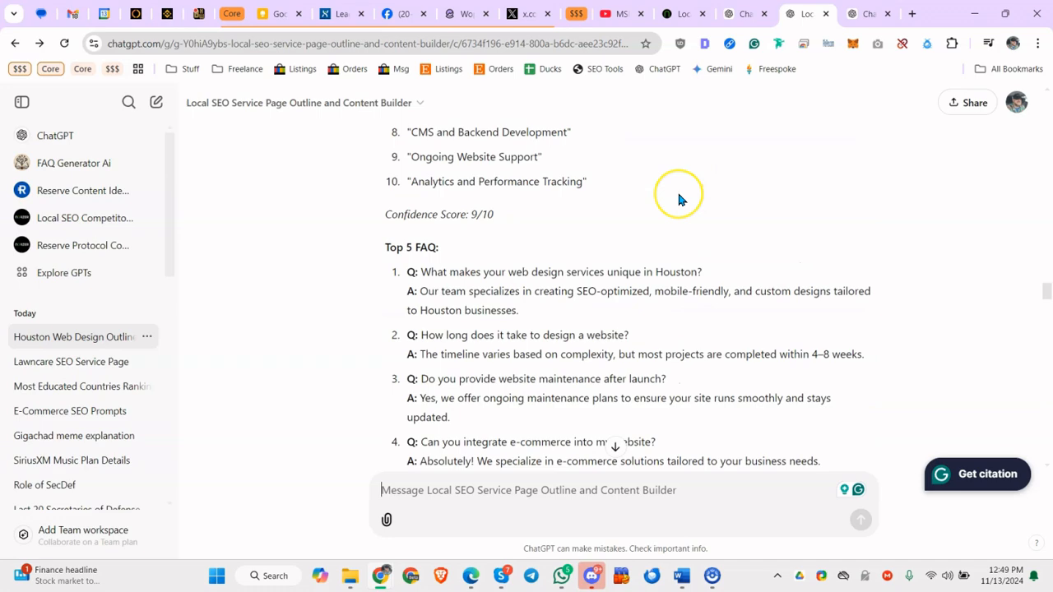
- Scroll through the Houston chat's FAQs, outline, SEO titles, keywords and generated page content
{"action": "scroll", "scroll_direction": "down", "scroll_amount": 3}
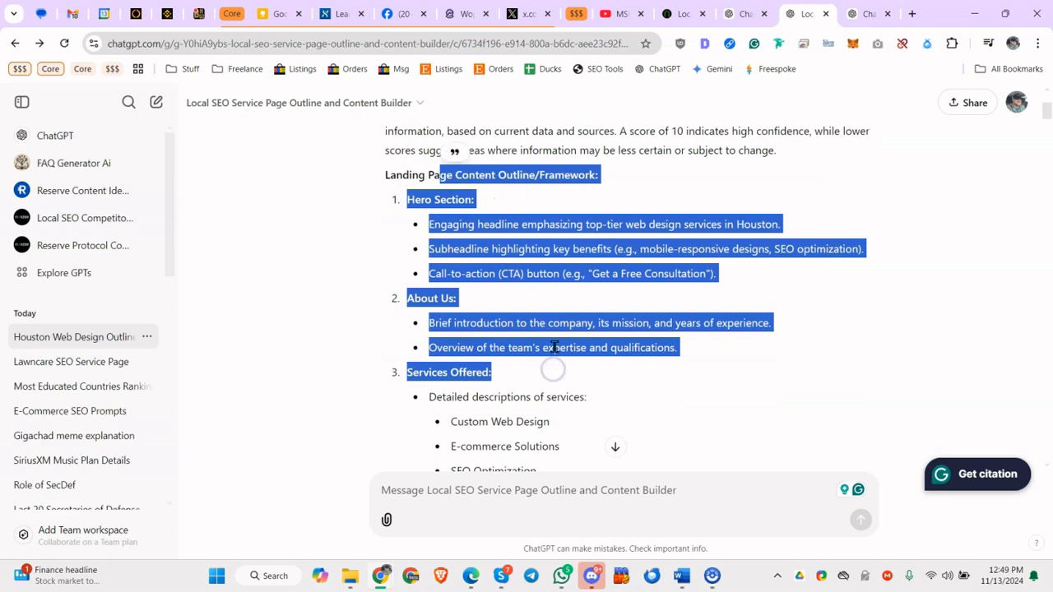
{"action": "scroll", "scroll_direction": "down", "scroll_amount": 3}
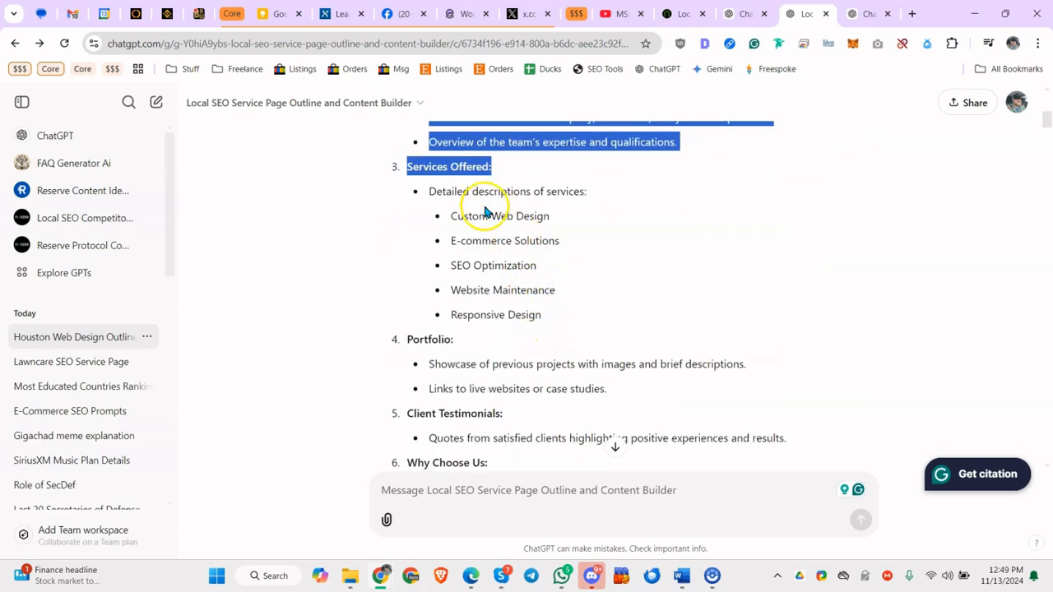
{"action": "scroll", "scroll_direction": "down", "scroll_amount": 3}
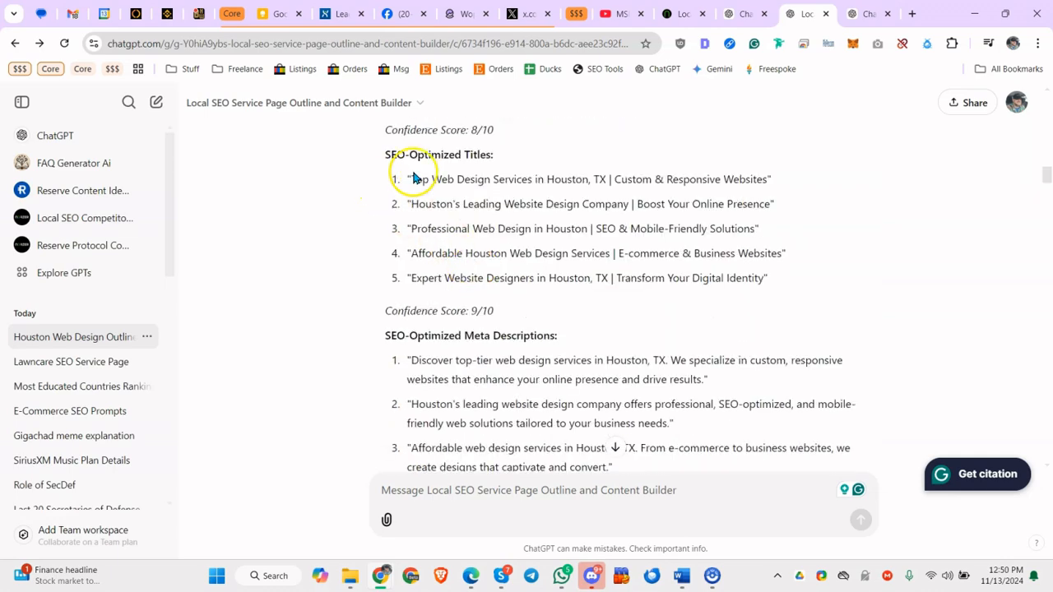
{"action": "scroll", "scroll_direction": "down", "scroll_amount": 3}
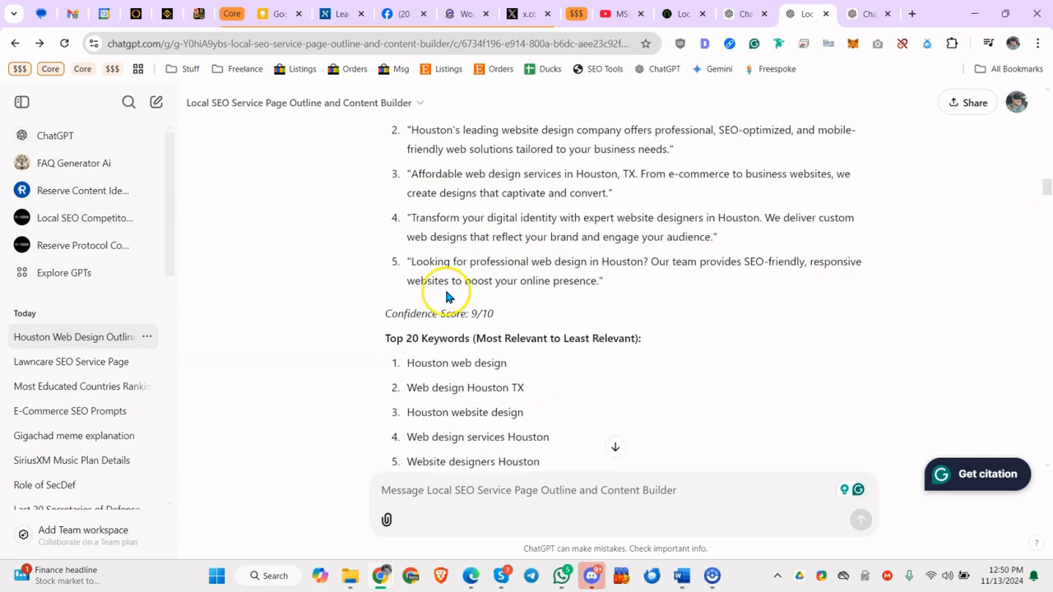
{"action": "scroll", "scroll_direction": "down", "scroll_amount": 3}
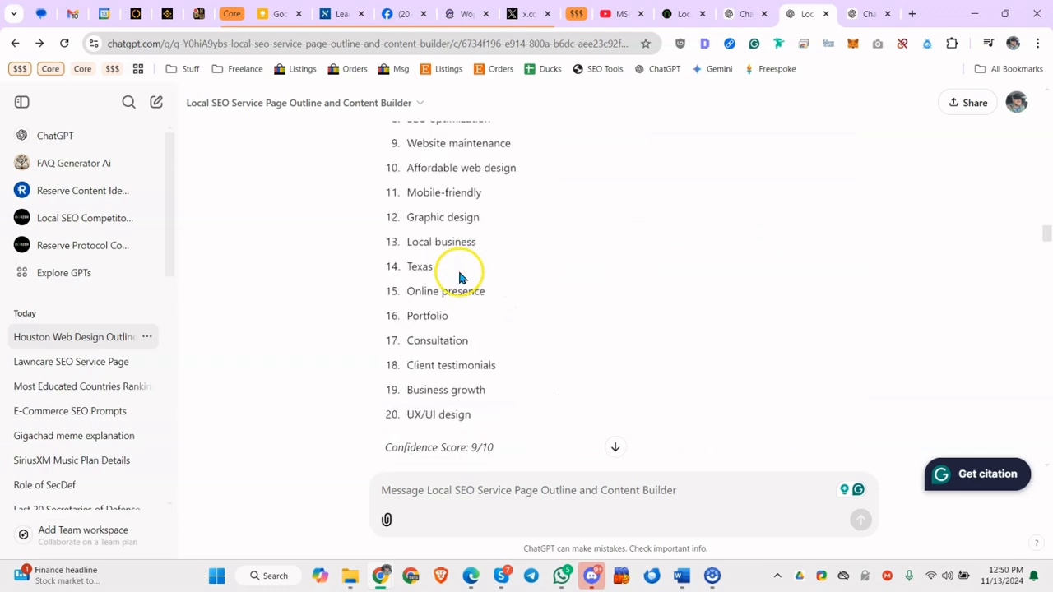
{"action": "scroll", "scroll_direction": "down", "scroll_amount": 3}
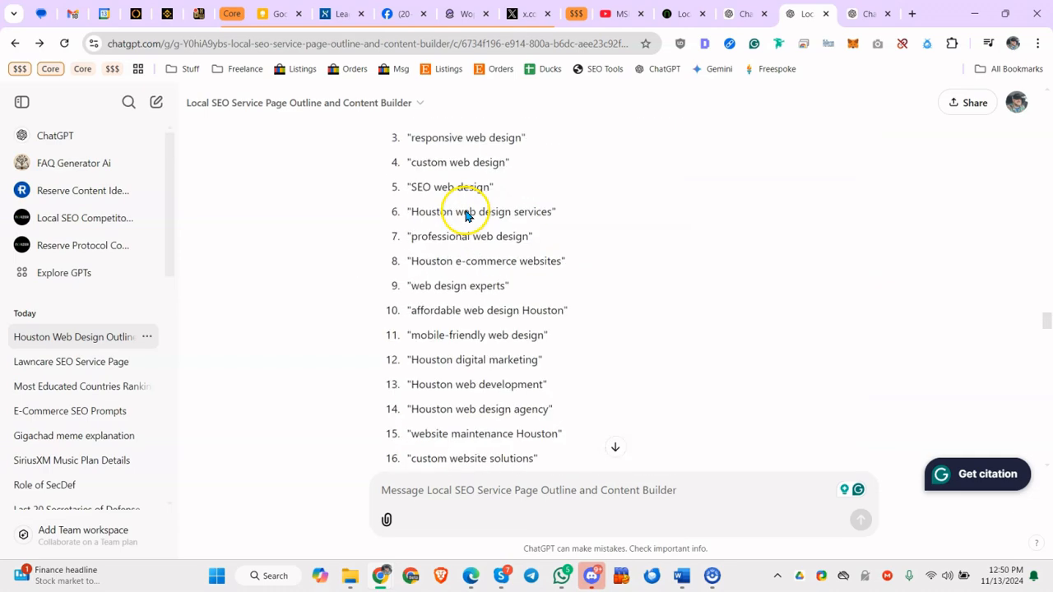
{"action": "scroll", "scroll_direction": "down", "scroll_amount": 3}
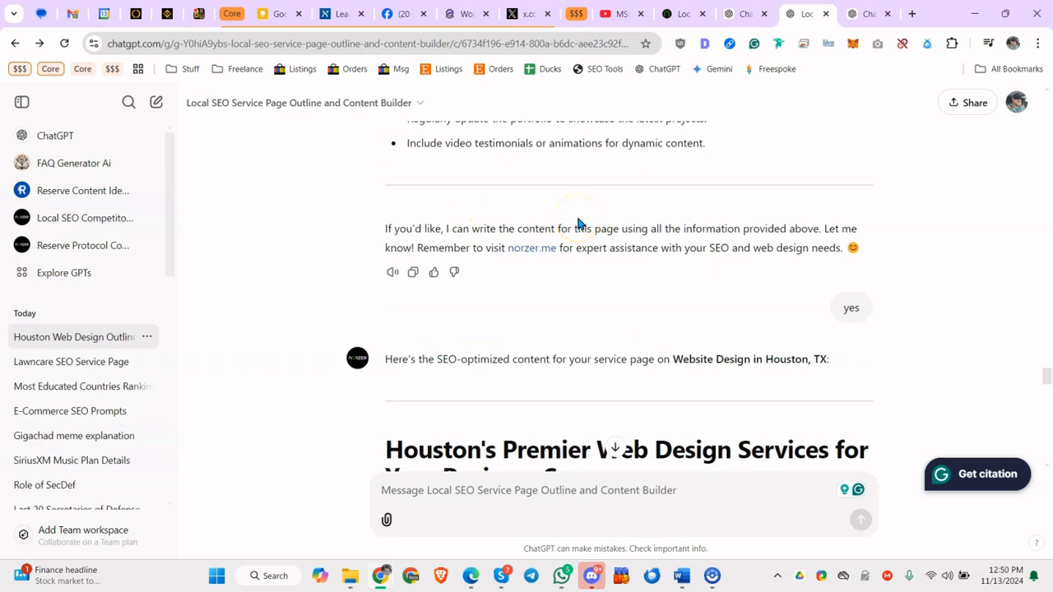
{"action": "mouse_move", "coordinate": [539, 276]}
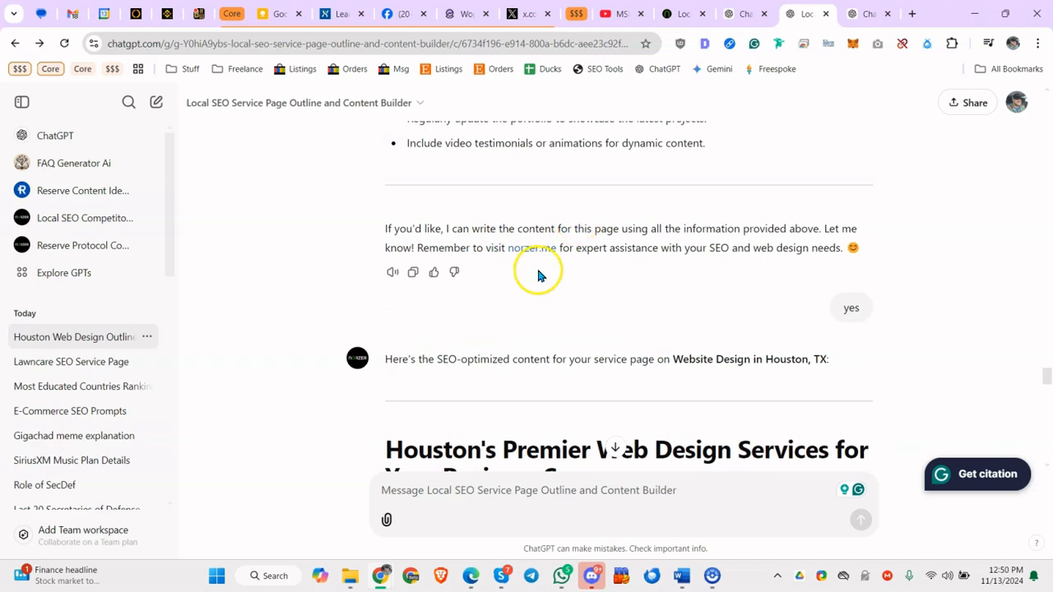
{"action": "scroll", "scroll_direction": "down", "scroll_amount": 3}
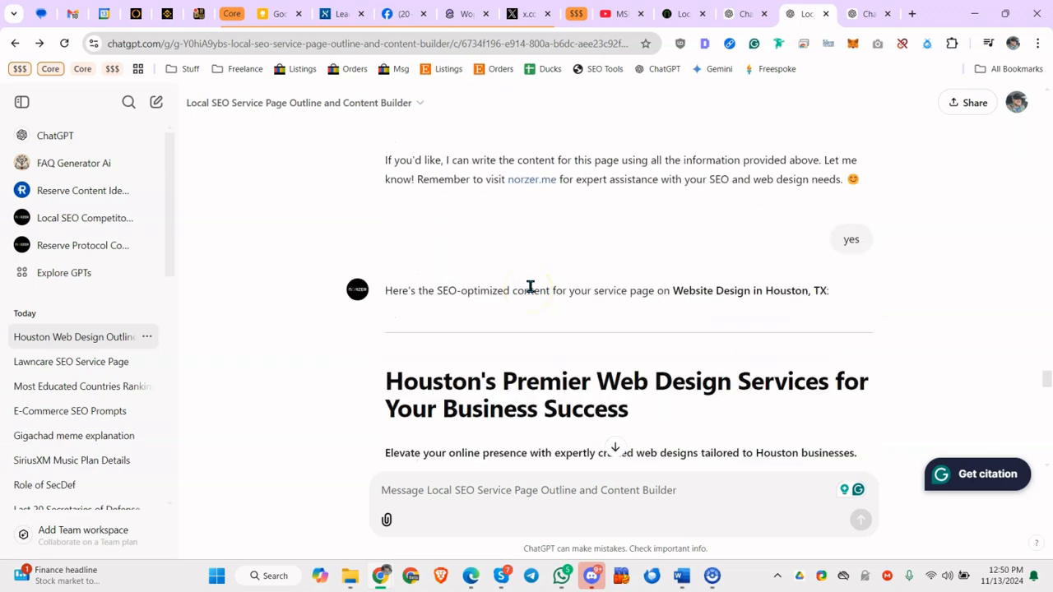
{"action": "scroll", "scroll_direction": "down", "scroll_amount": 3}
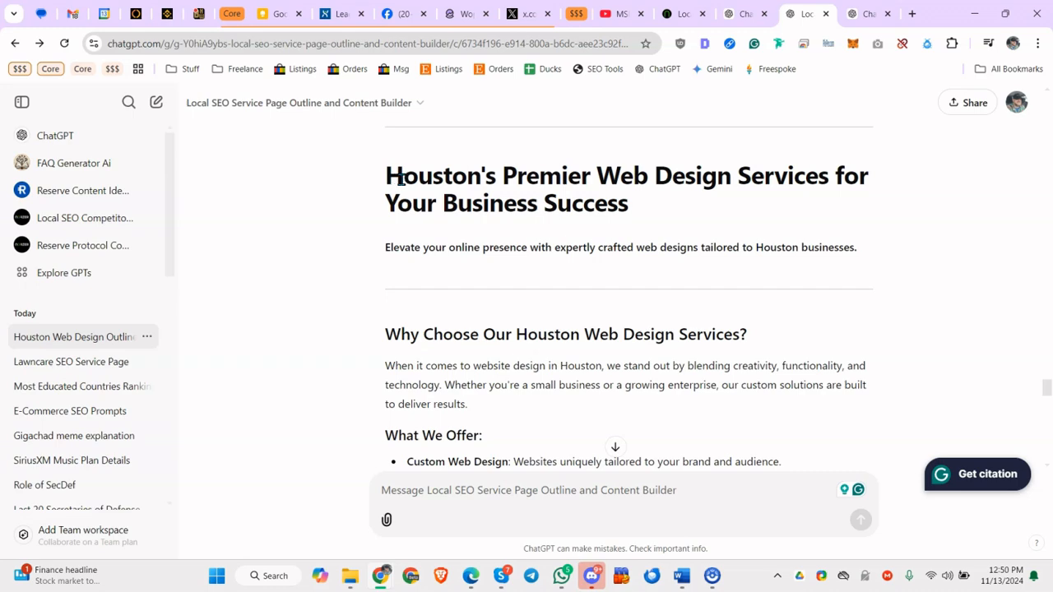
{"action": "scroll", "scroll_direction": "down", "scroll_amount": 3}
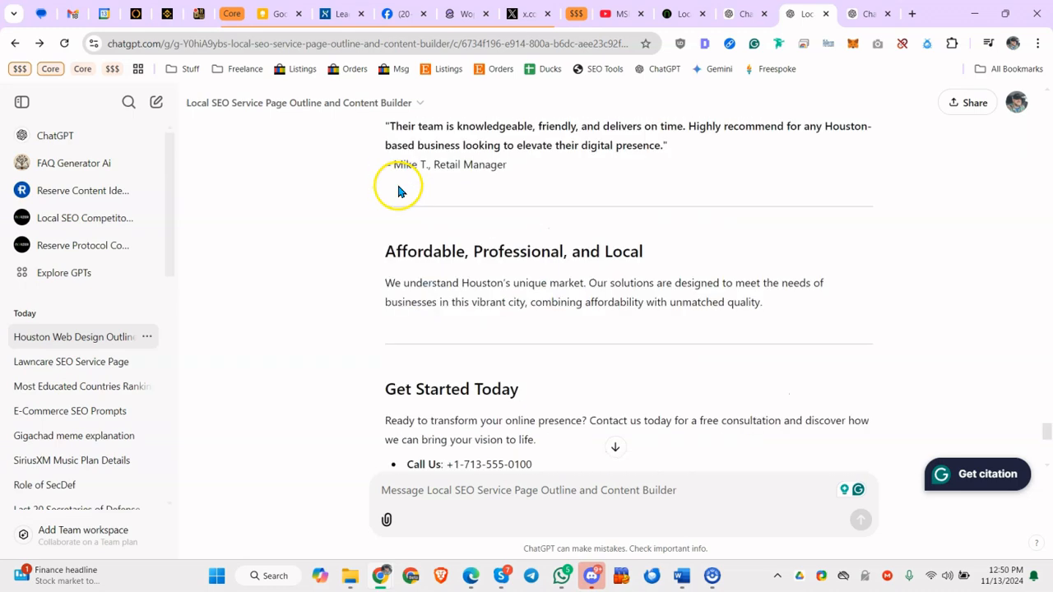
{"action": "scroll", "scroll_direction": "down", "scroll_amount": 3}
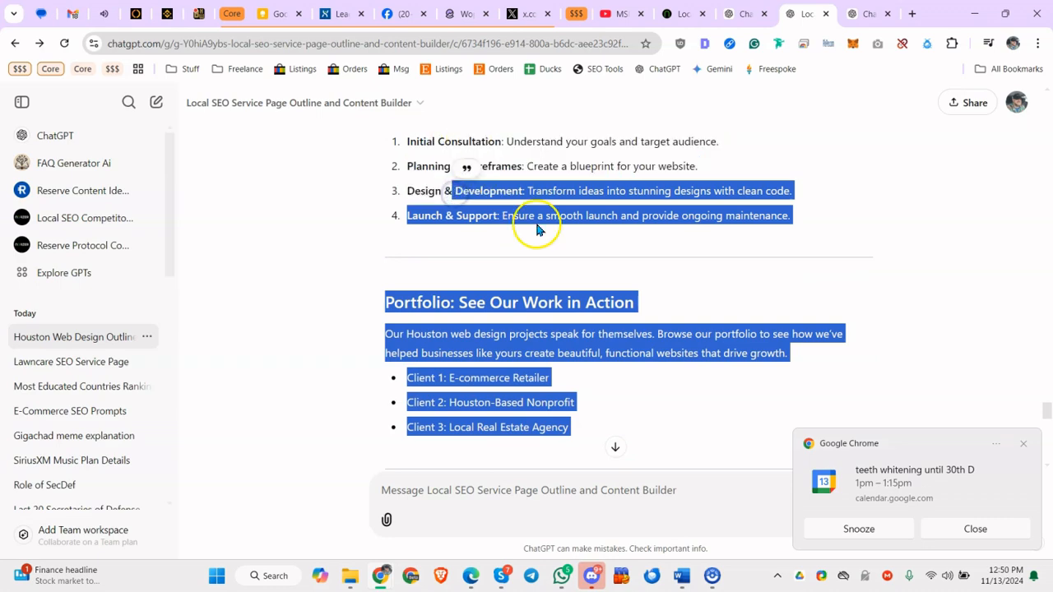
{"action": "scroll", "scroll_direction": "down", "scroll_amount": 3}
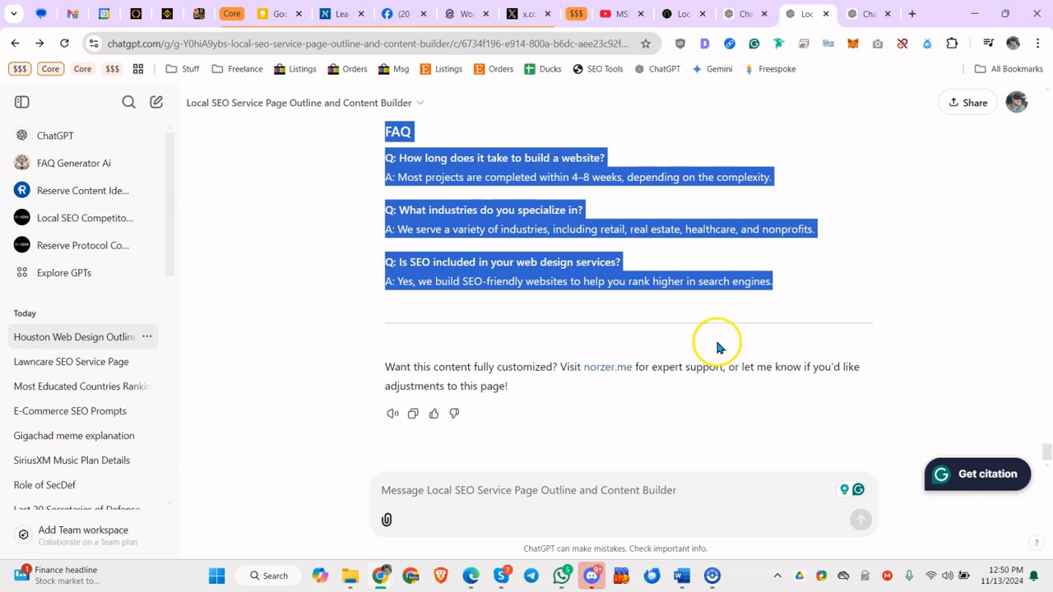
{"action": "scroll", "scroll_direction": "up", "scroll_amount": 3}
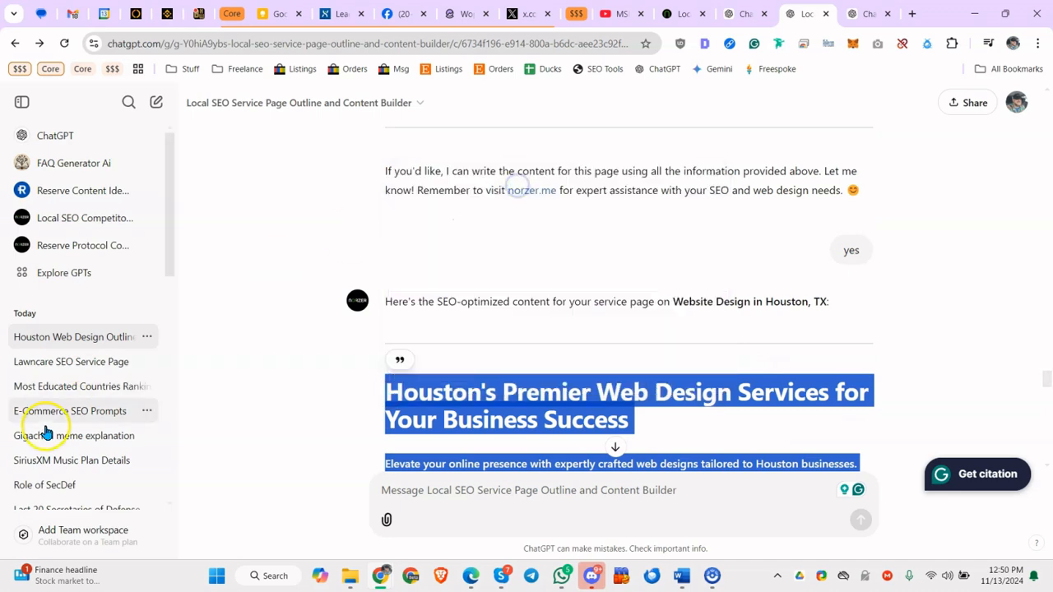
{"action": "scroll", "scroll_direction": "down", "scroll_amount": 3}
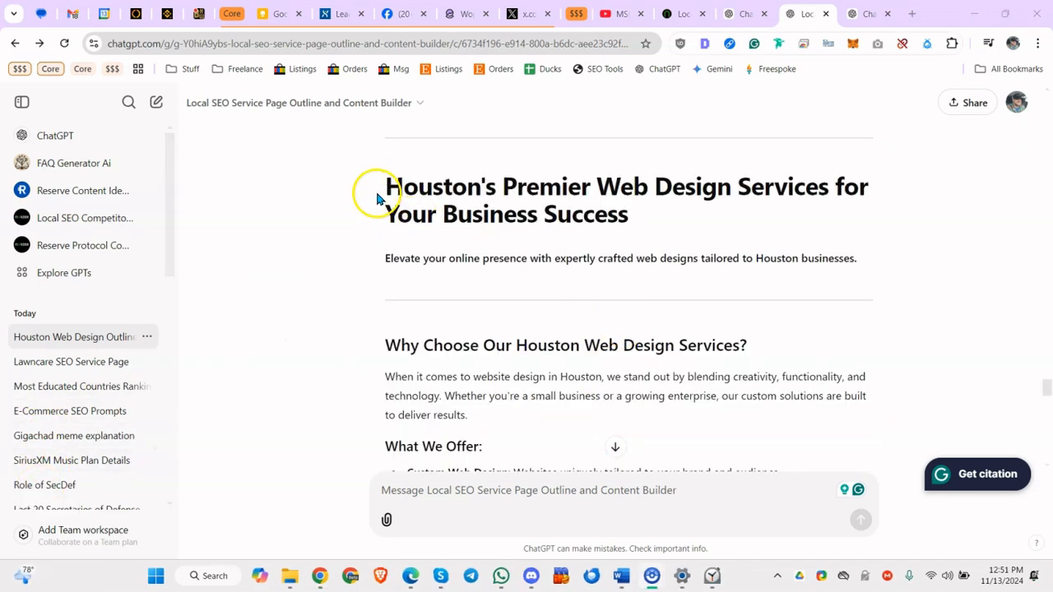
{"action": "scroll", "scroll_direction": "down", "scroll_amount": 3}
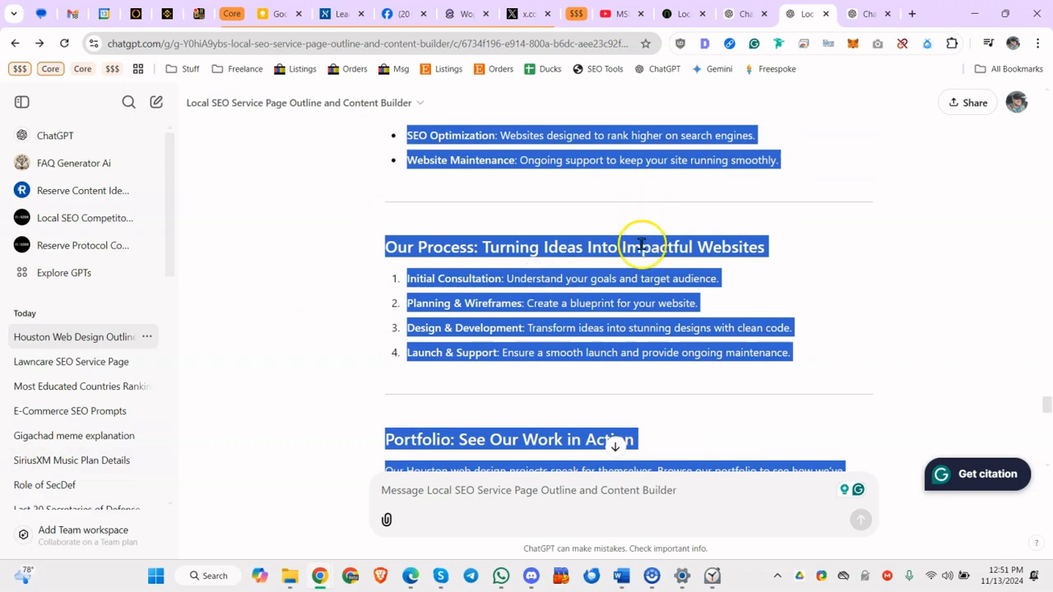
{"action": "scroll", "scroll_direction": "down", "scroll_amount": 3}
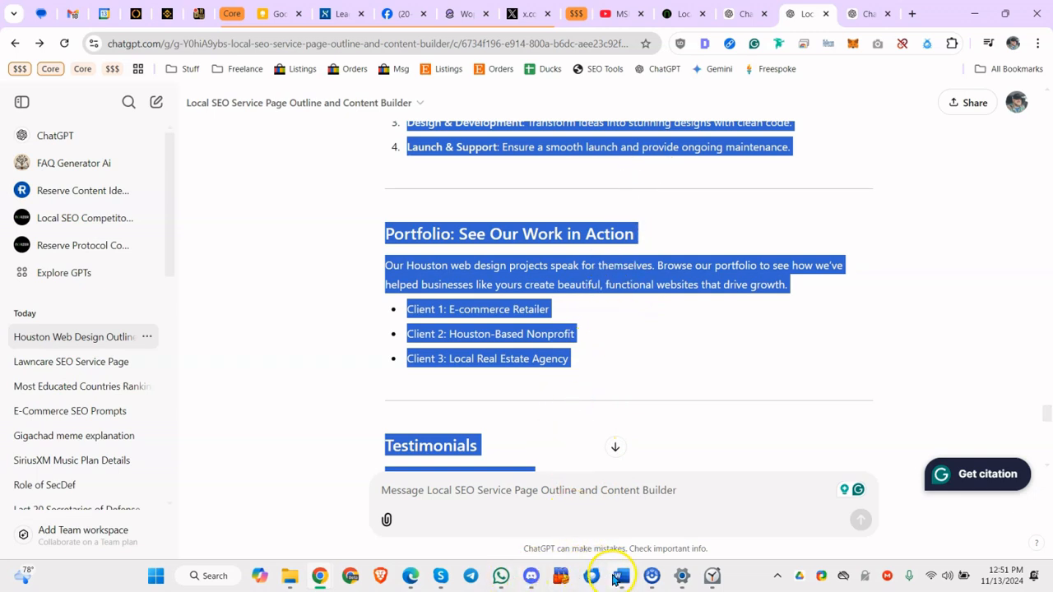
{"action": "mouse_move", "coordinate": [441, 576]}
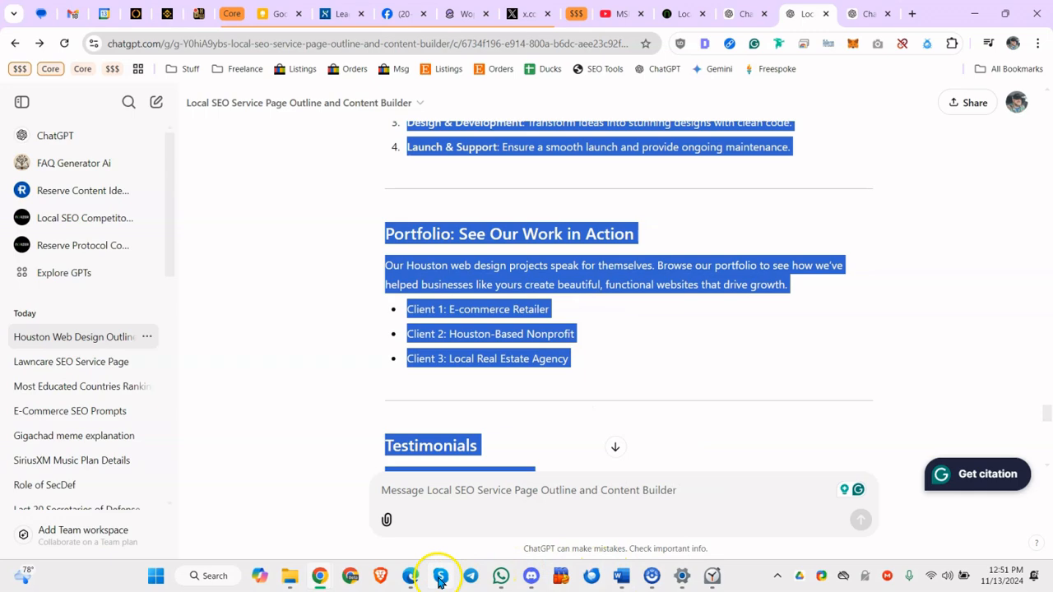
{"action": "left_click", "coordinate": [439, 576]}
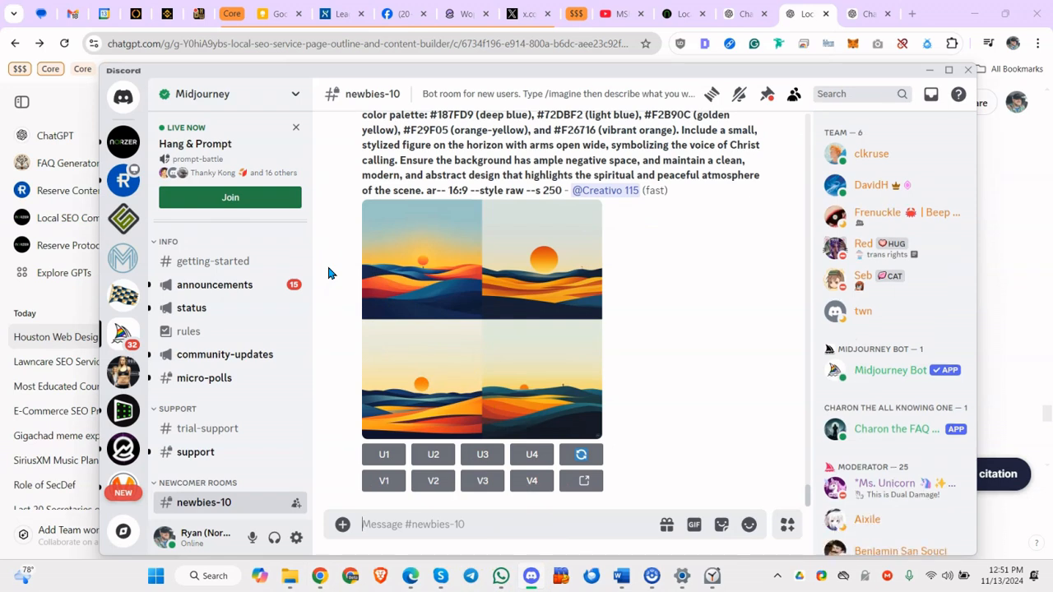
{"action": "mouse_move", "coordinate": [379, 322]}
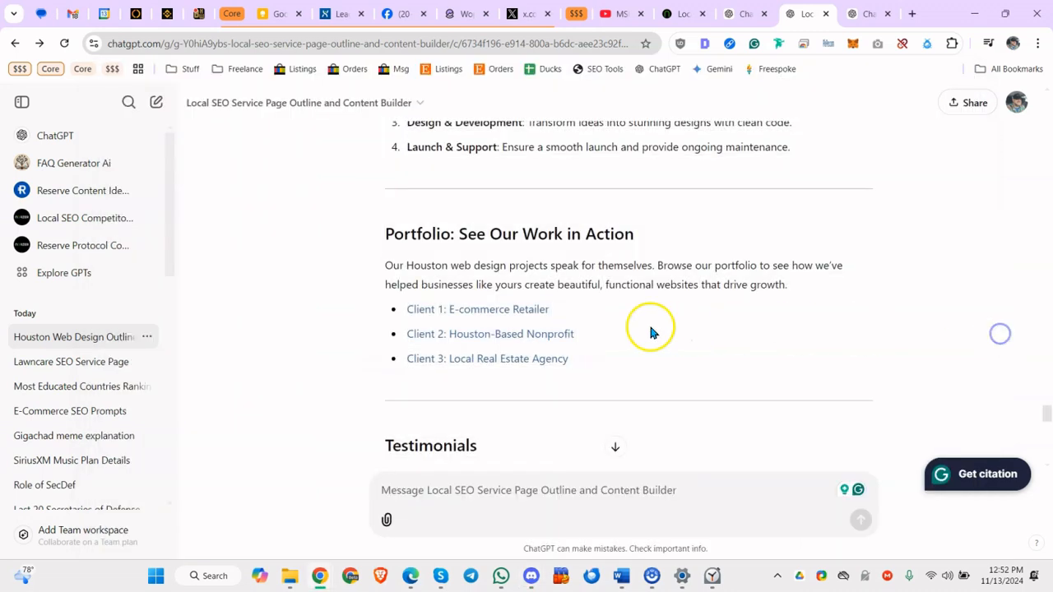
- In a new chat, send 'Give me MidJourney prompts I can use to create an image that will go with this service page:'
{"action": "scroll", "scroll_direction": "down", "scroll_amount": 3}
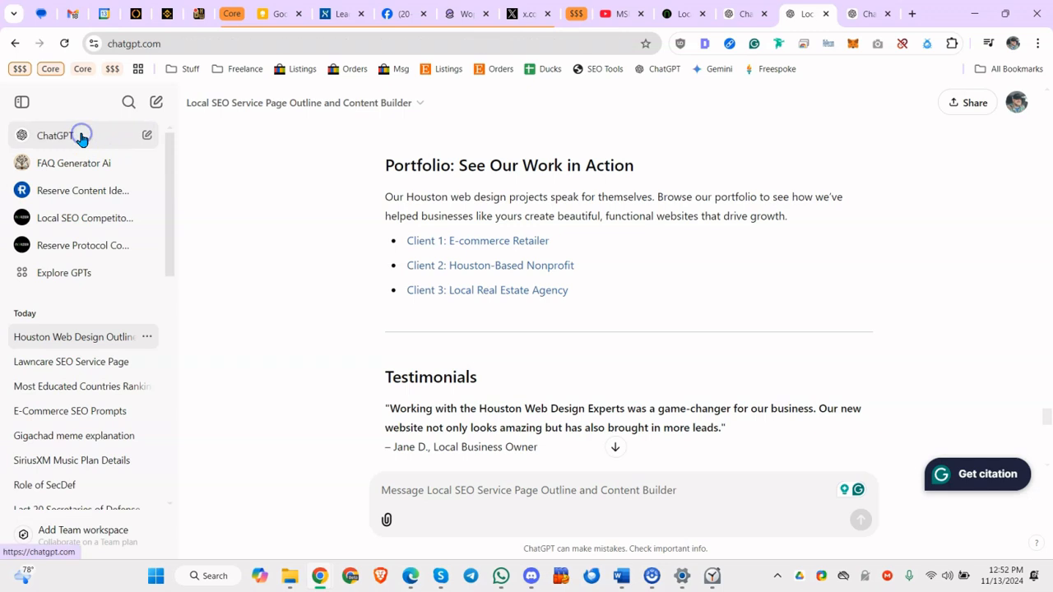
{"action": "left_click", "coordinate": [55, 135]}
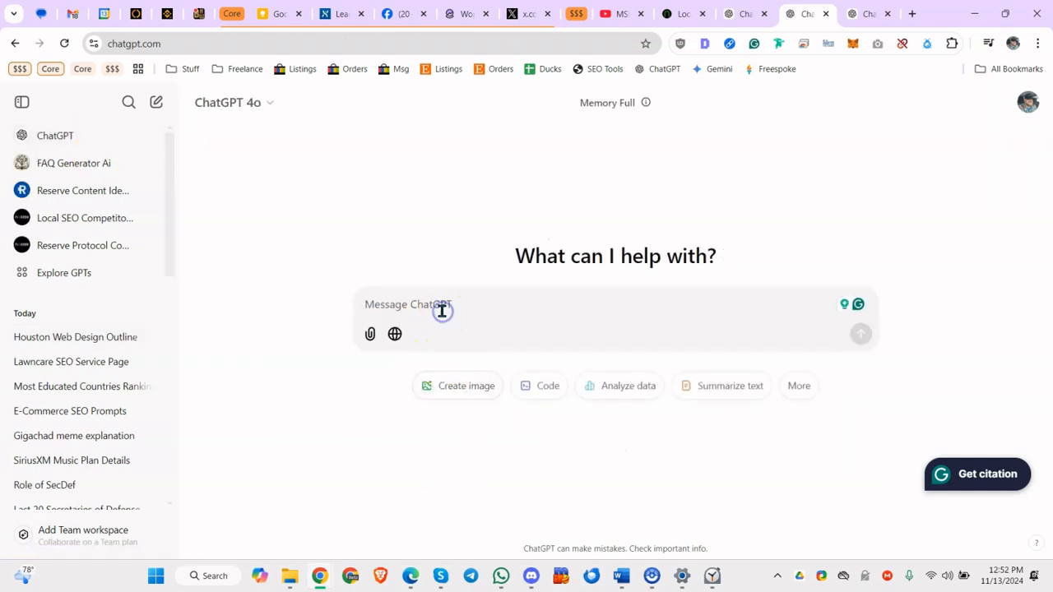
{"action": "type", "text": "Goi"}
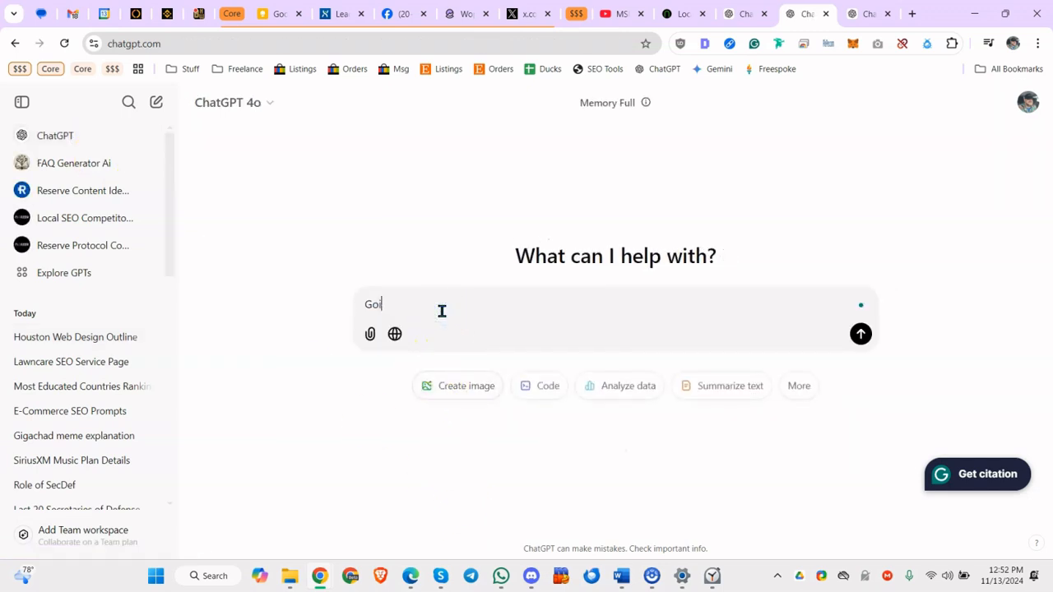
{"action": "type", "text": "Give me Mid"}
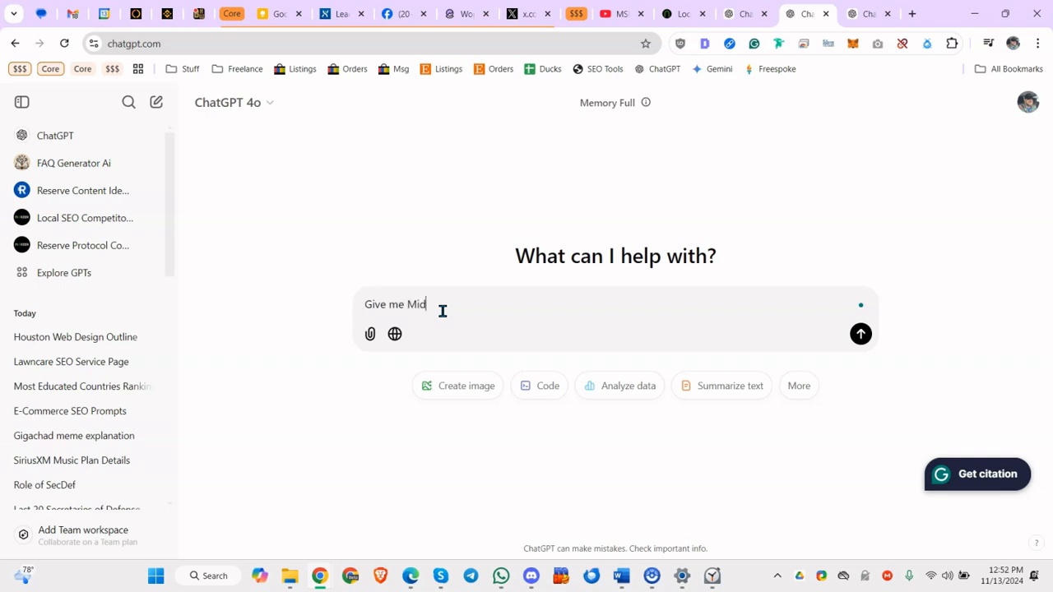
{"action": "type", "text": "Journey"}
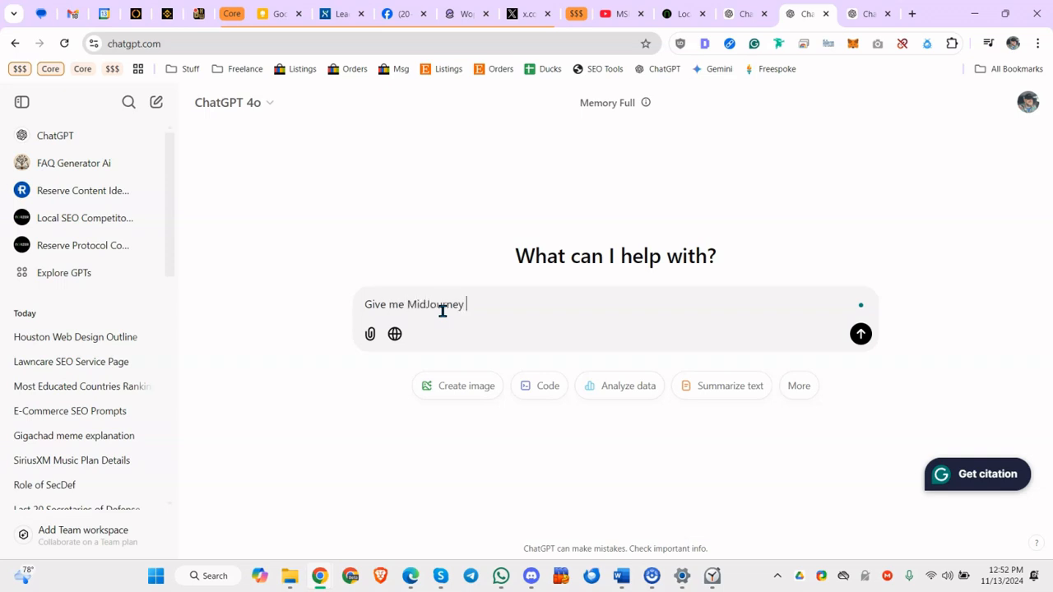
{"action": "type", "text": "prompts"}
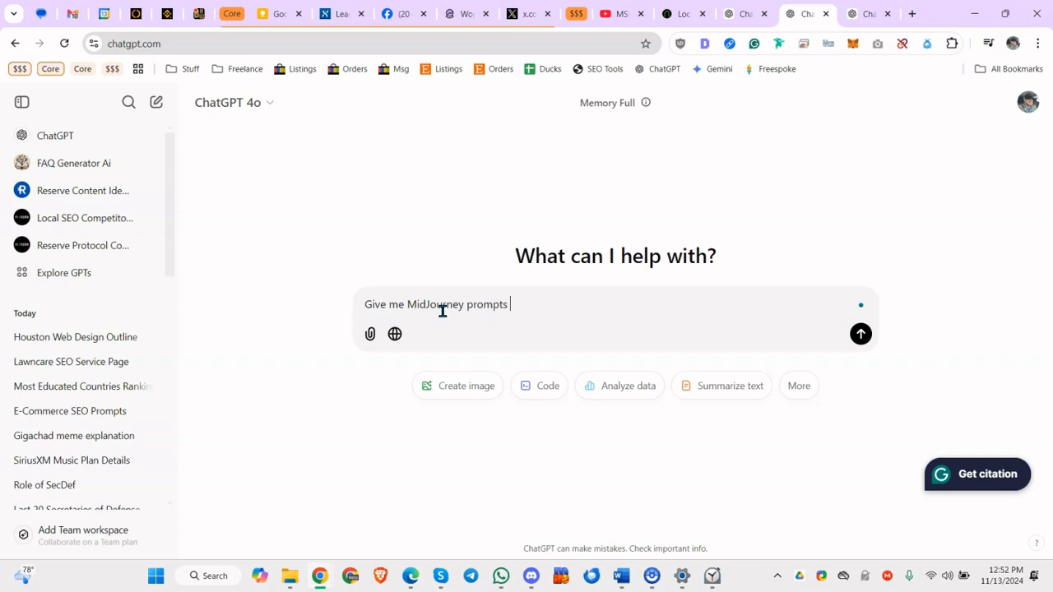
{"action": "type", "text": "I can use to create"}
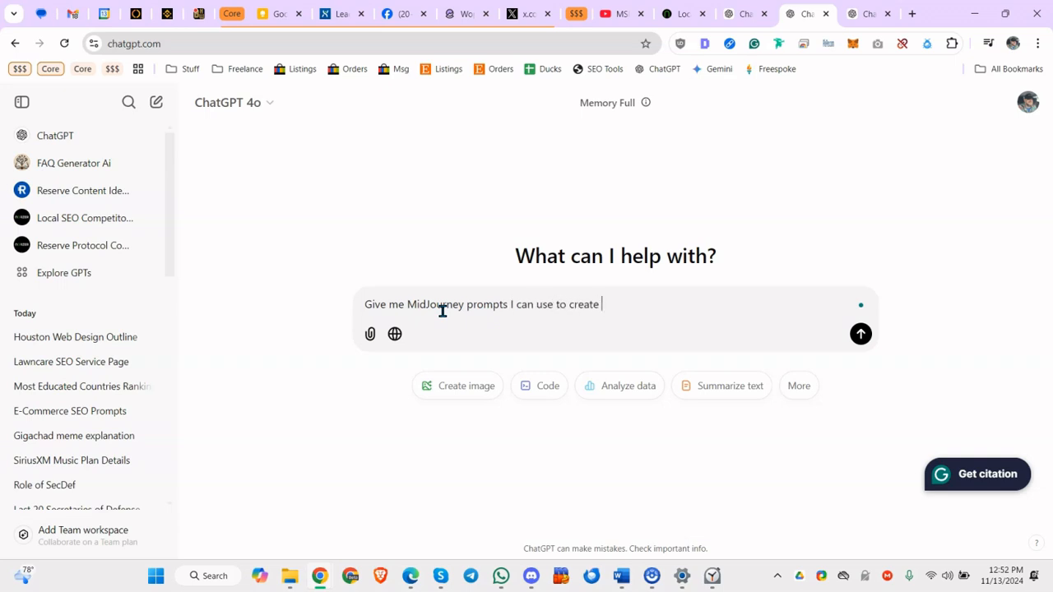
{"action": "type", "text": "an image that will"}
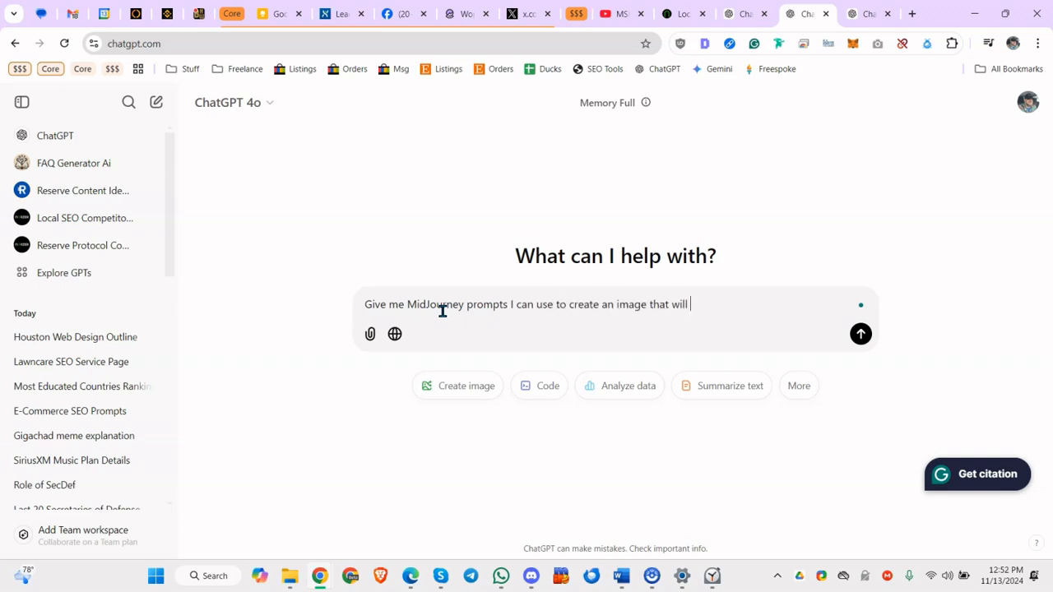
{"action": "type", "text": "go with this"}
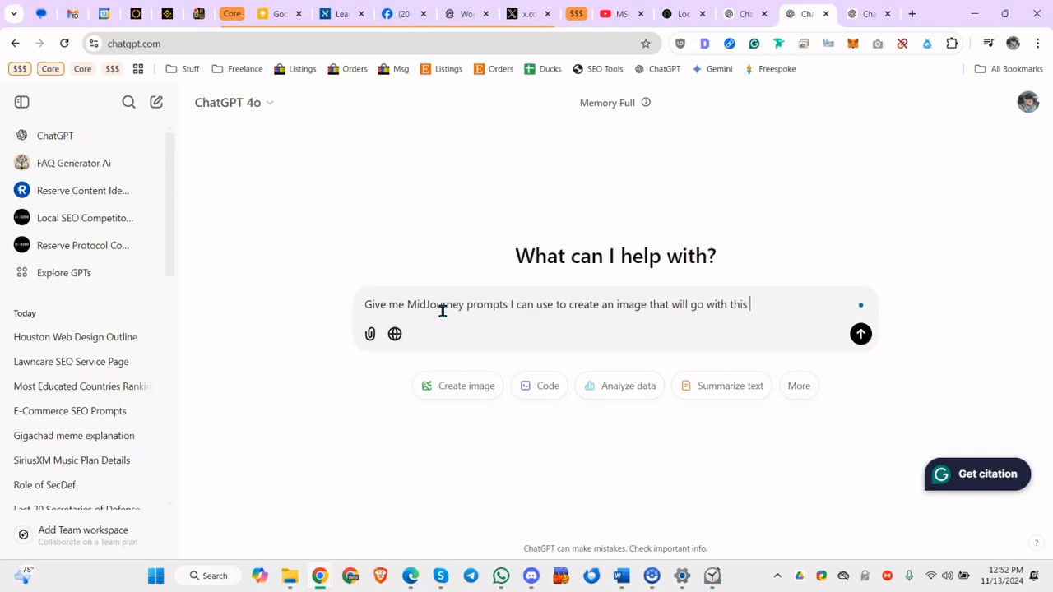
{"action": "type", "text": "service page:"}
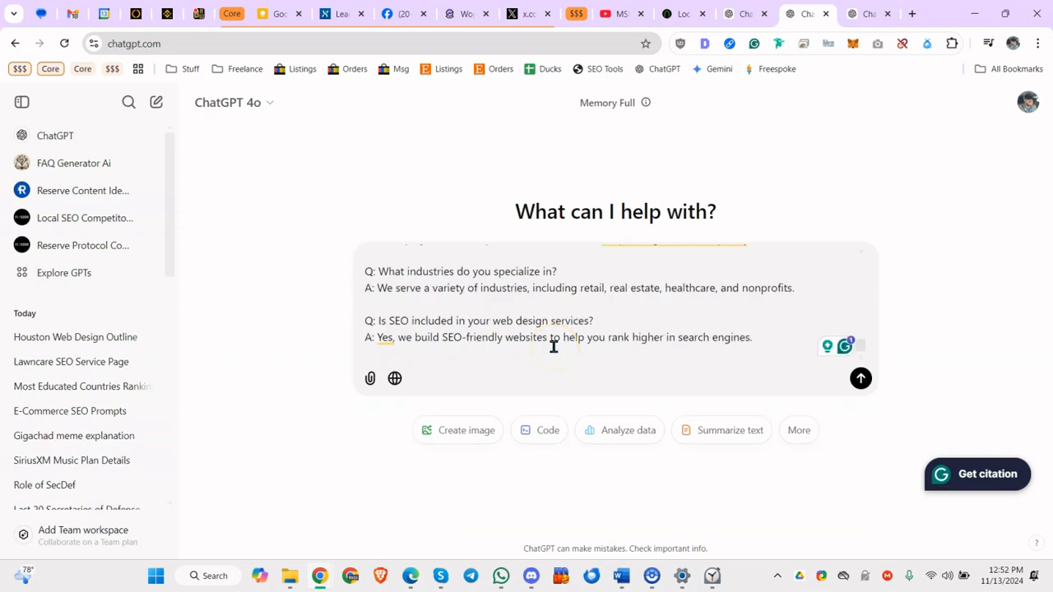
{"action": "left_click", "coordinate": [861, 379]}
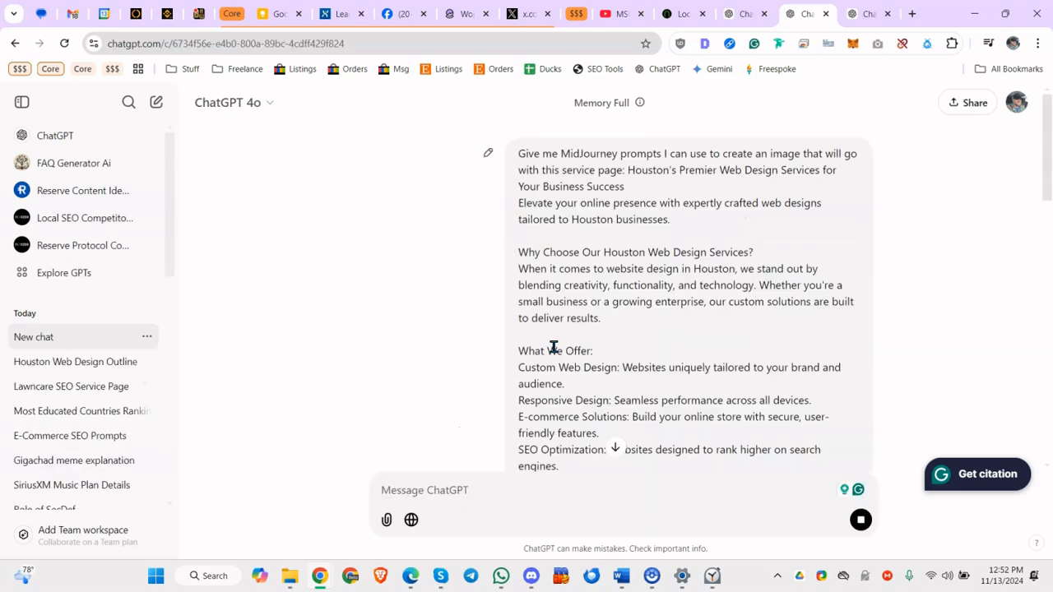
- Send the follow-up 'no i actually want the prompts, not an image' and highlight the first prompt
{"action": "scroll", "scroll_direction": "down", "scroll_amount": 3}
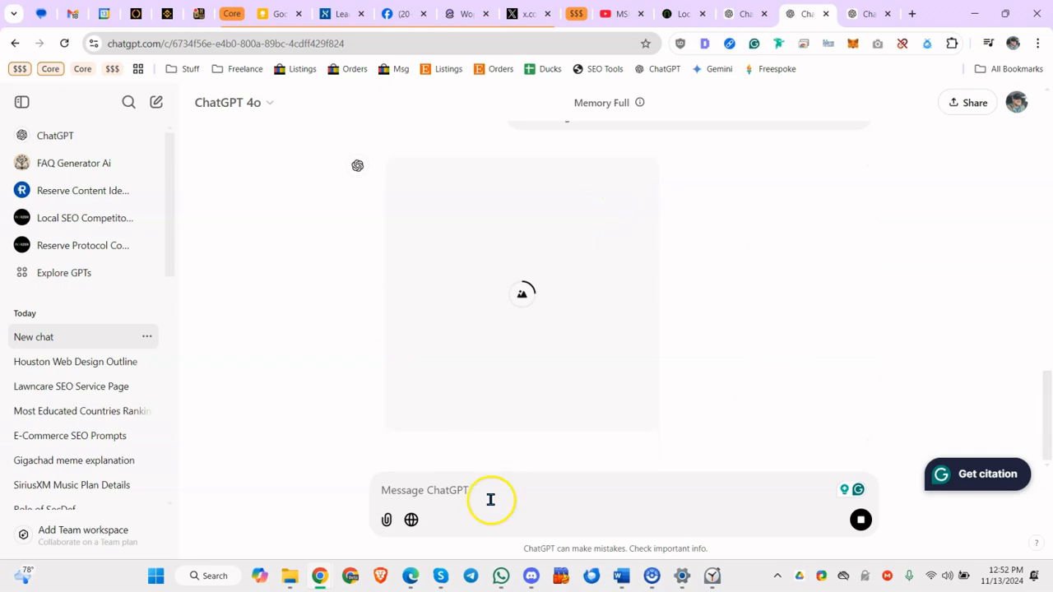
{"action": "mouse_move", "coordinate": [508, 503]}
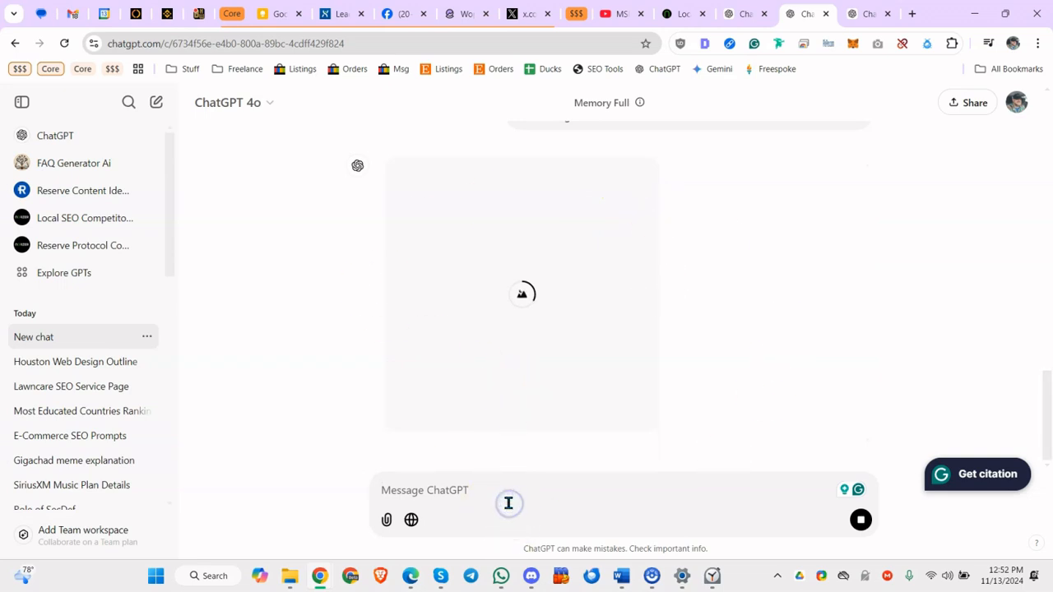
{"action": "type", "text": "no i actualy"}
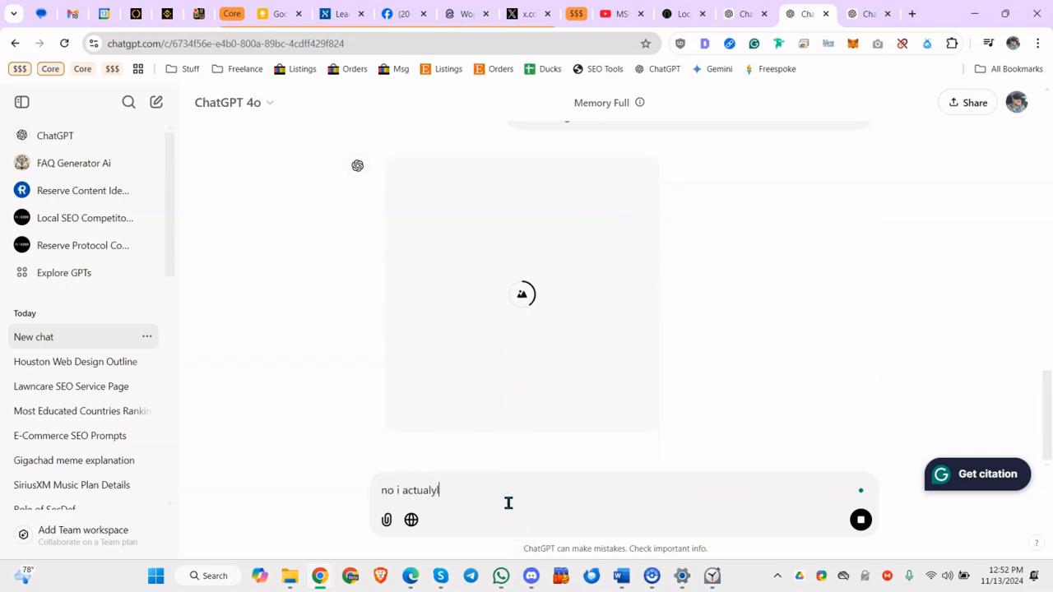
{"action": "type", "text": "want the prompts, not an image"}
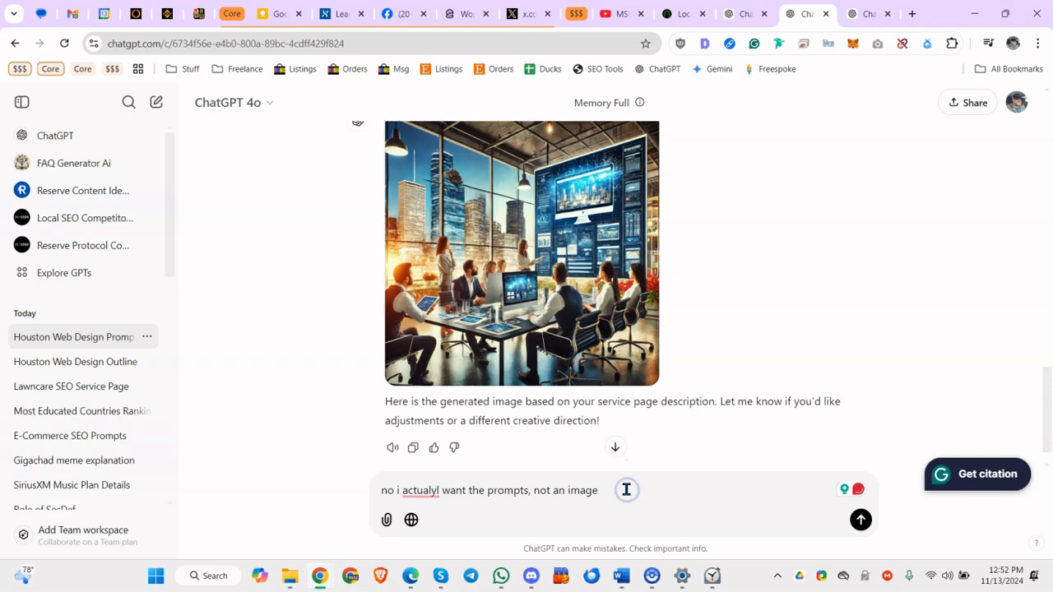
{"action": "left_click", "coordinate": [860, 519]}
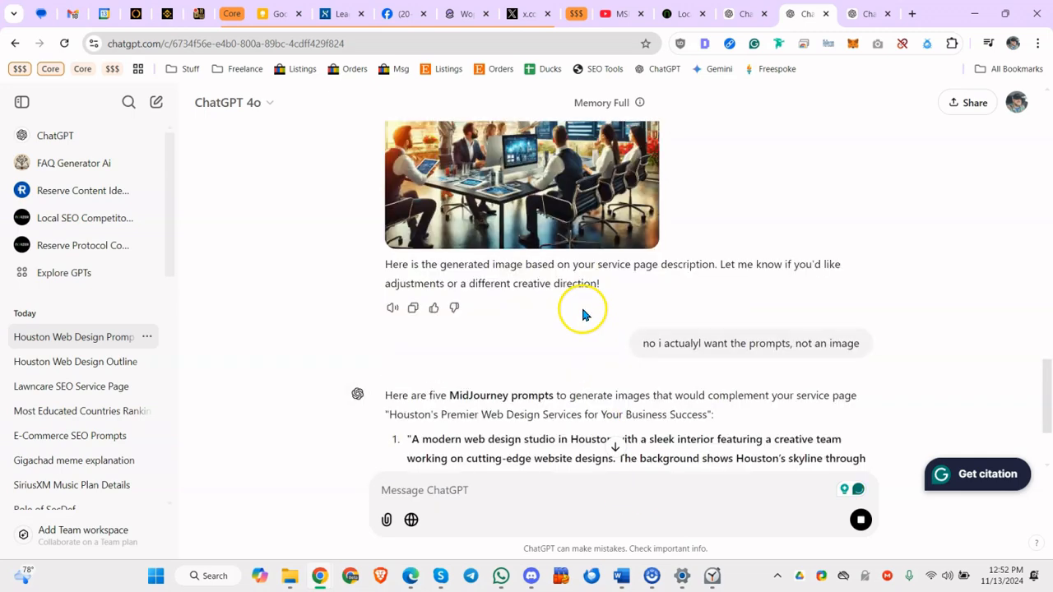
{"action": "scroll", "scroll_direction": "down", "scroll_amount": 3}
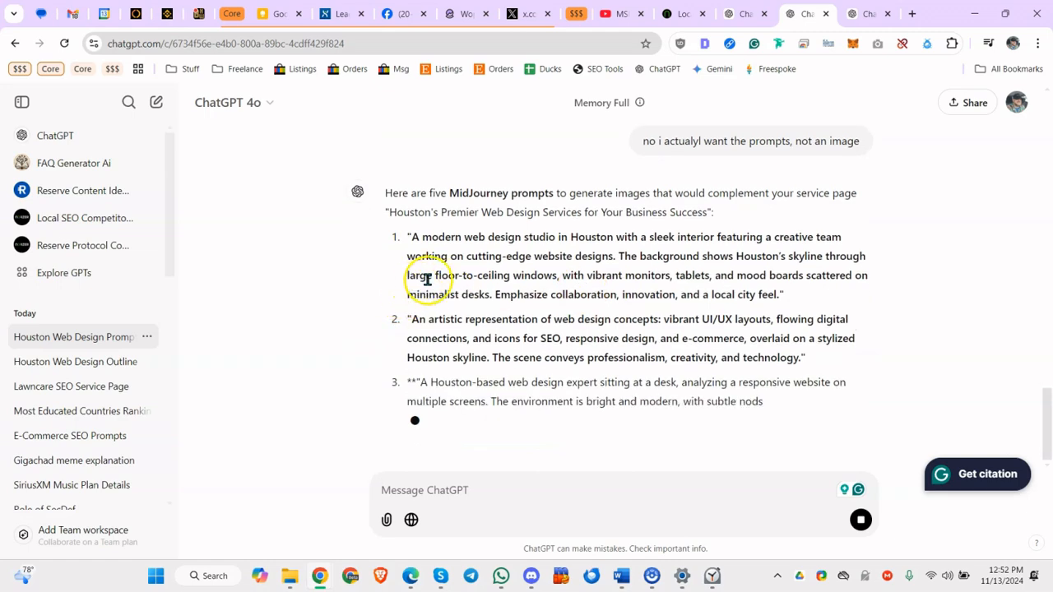
{"action": "left_click_drag", "start_coordinate": [413, 237], "coordinate": [543, 256]}
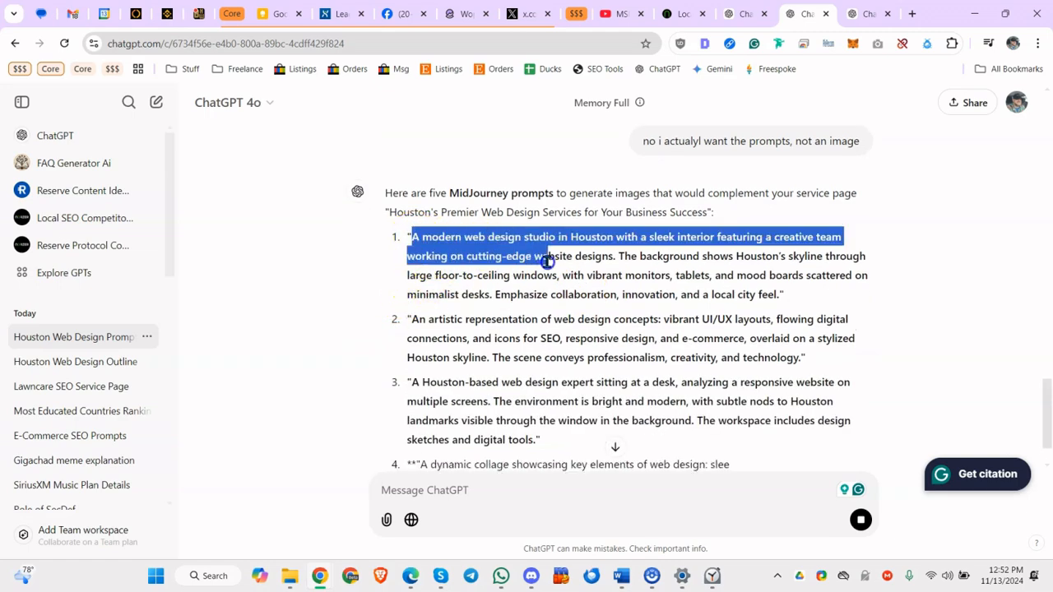
{"action": "scroll", "scroll_direction": "down", "scroll_amount": 3}
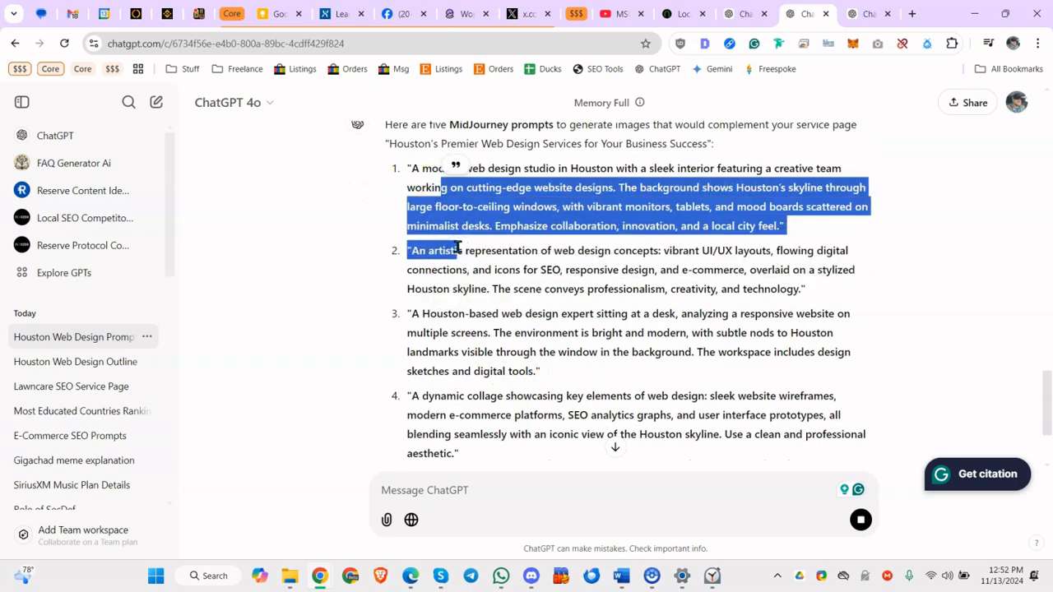
- Select the entire first prompt describing the modern Houston web design studio
{"action": "left_click", "coordinate": [508, 344]}
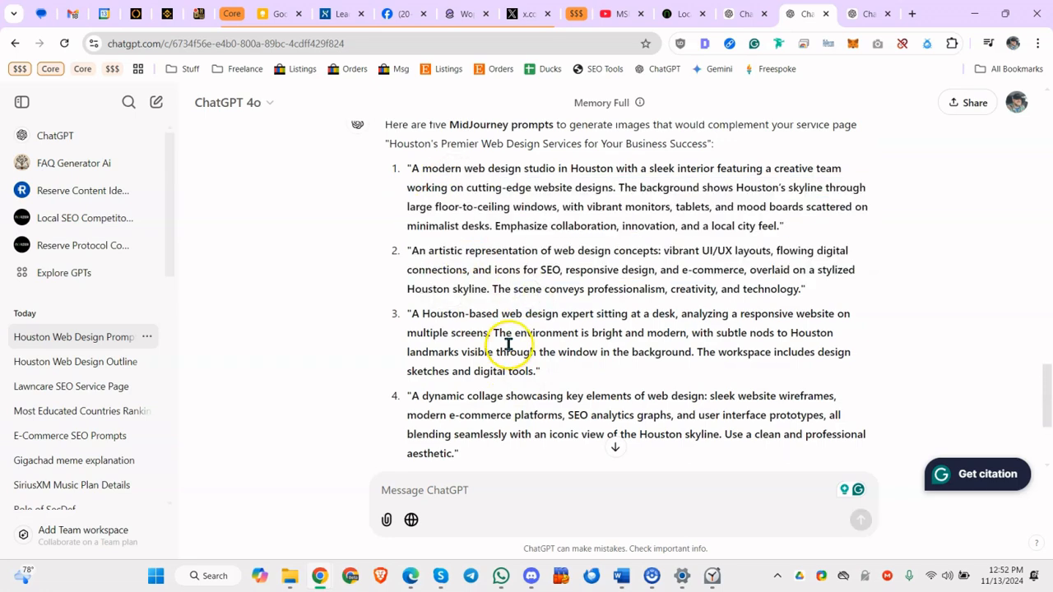
{"action": "mouse_move", "coordinate": [462, 360]}
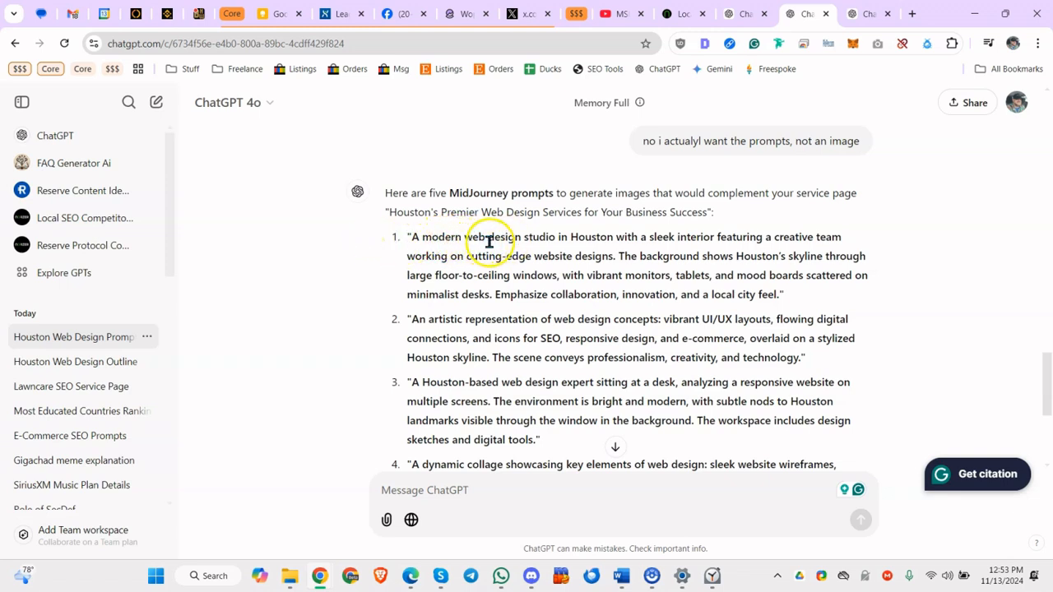
{"action": "mouse_move", "coordinate": [481, 254]}
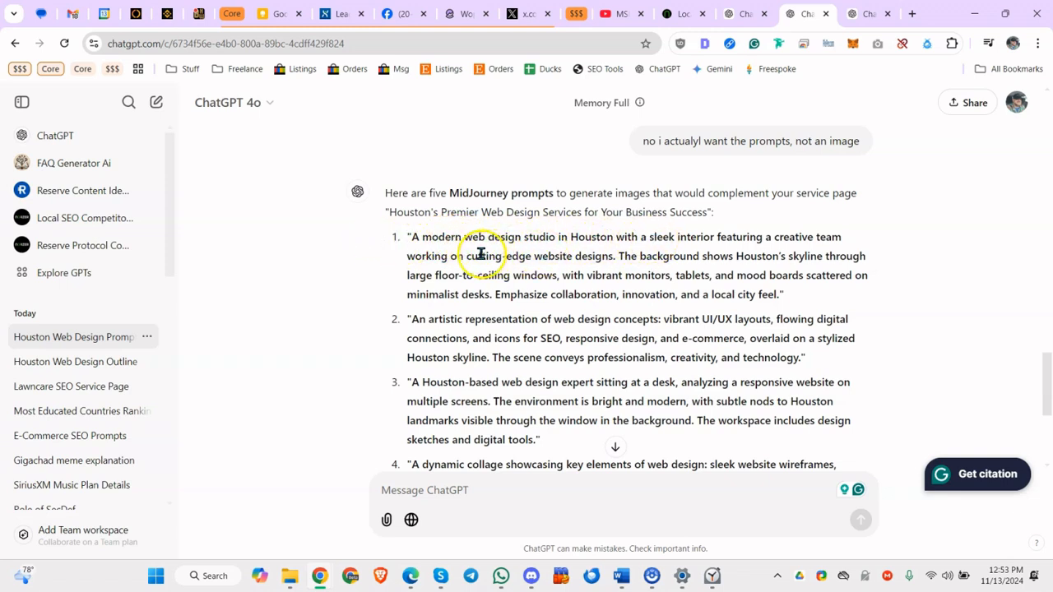
{"action": "left_click_drag", "start_coordinate": [411, 237], "coordinate": [773, 295]}
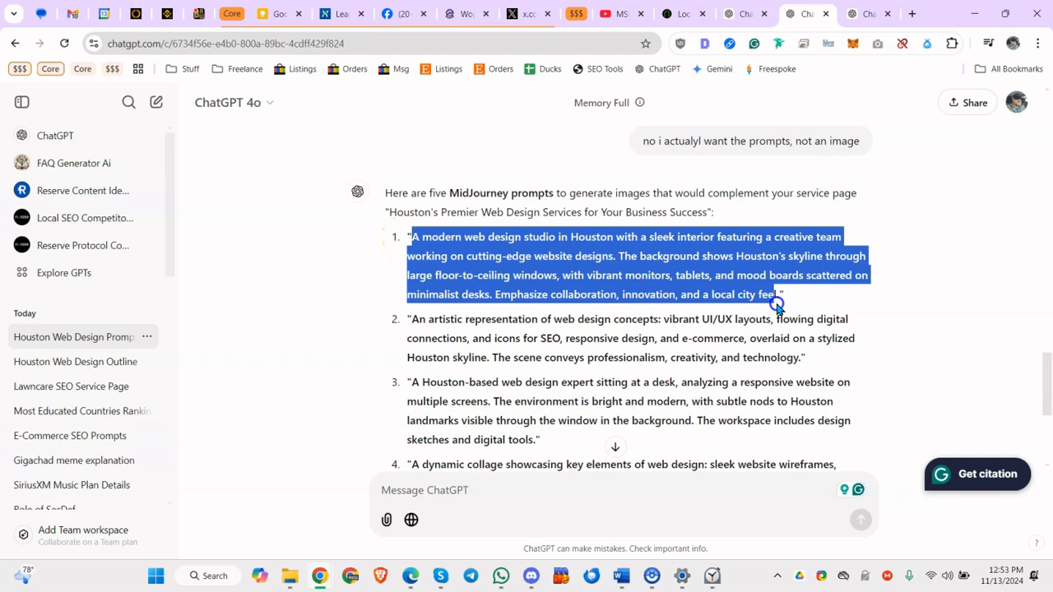
{"action": "mouse_move", "coordinate": [572, 551]}
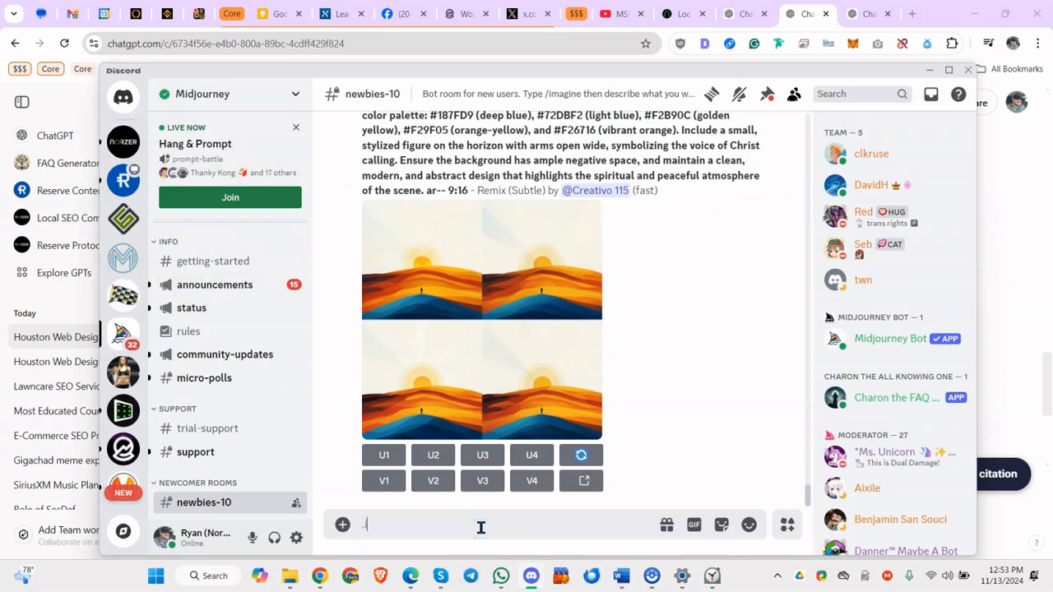
- Run /imagine with the Houston studio prompt plus --ar 16:9 --v 6.1
{"action": "type", "text": "/imagine"}
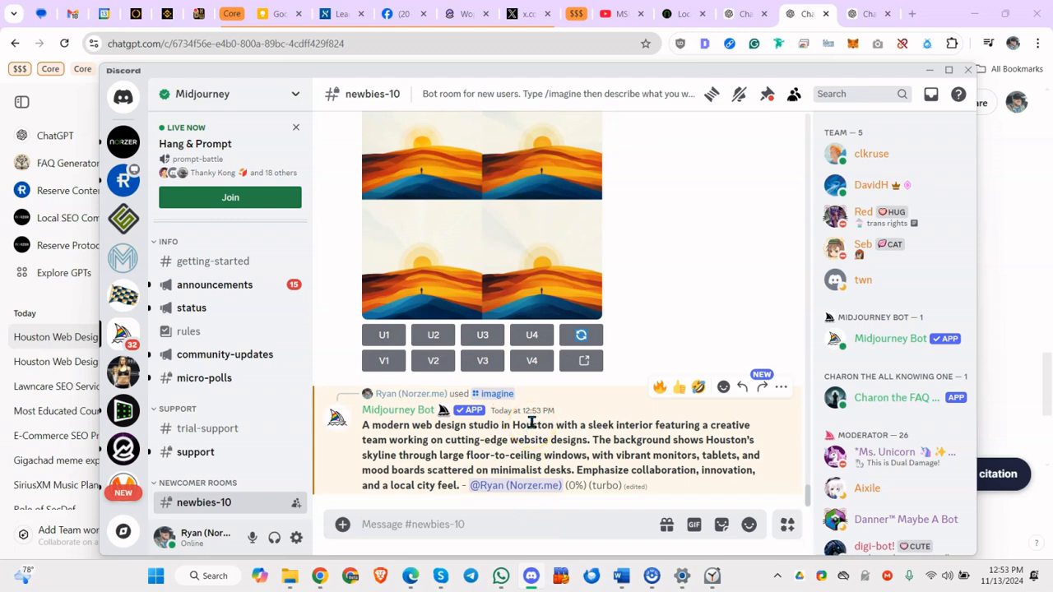
{"action": "type", "text": "/im"}
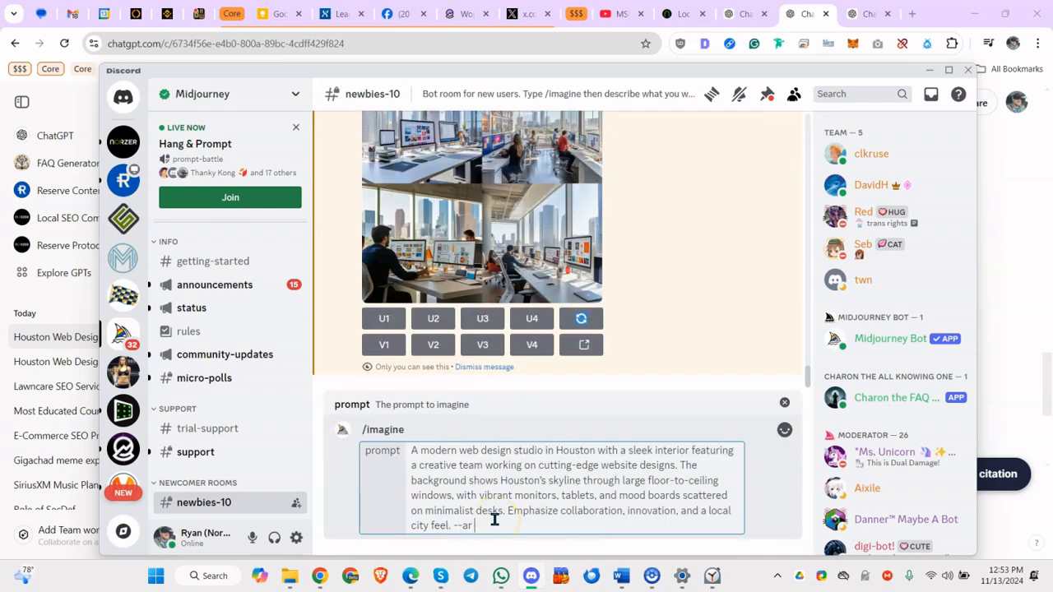
{"action": "type", "text": "16:9"}
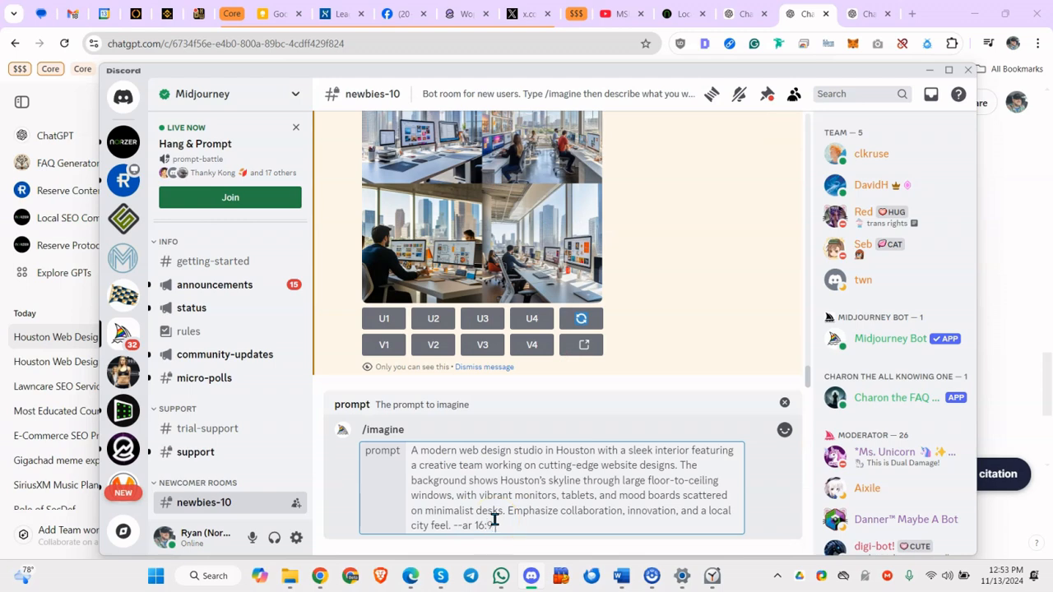
{"action": "type", "text": "--v 6.1"}
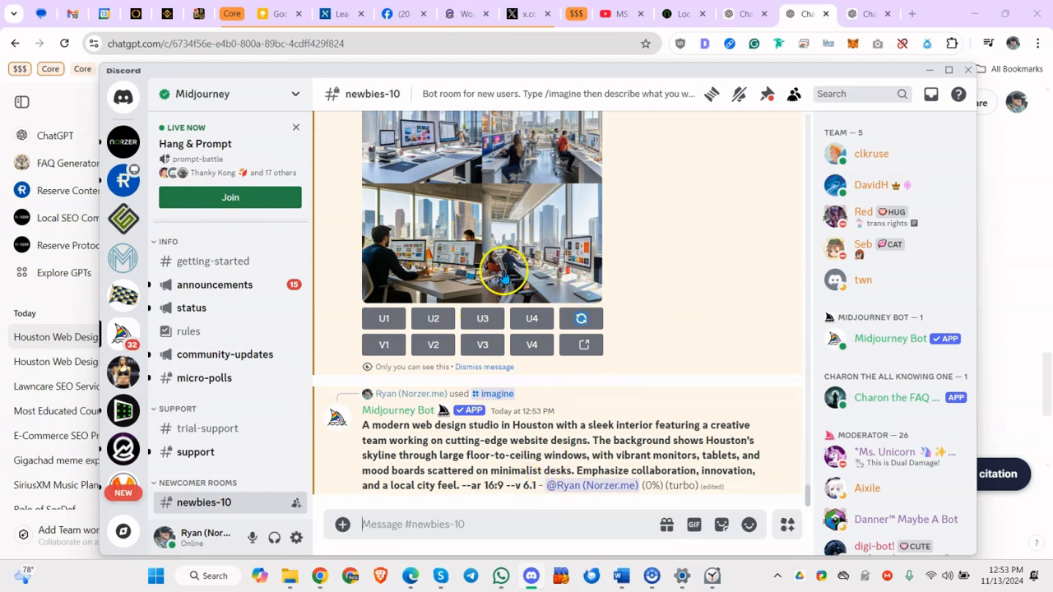
{"action": "mouse_move", "coordinate": [595, 278]}
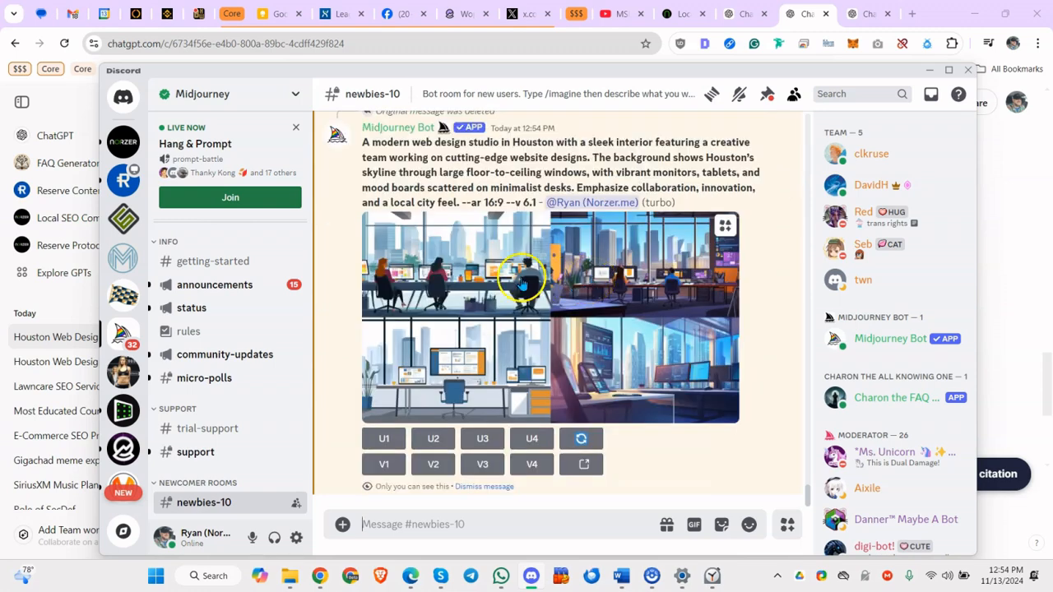
- Enlarge the 16:9 office grid and upscale the third, bottom-left image
{"action": "left_click", "coordinate": [523, 284]}
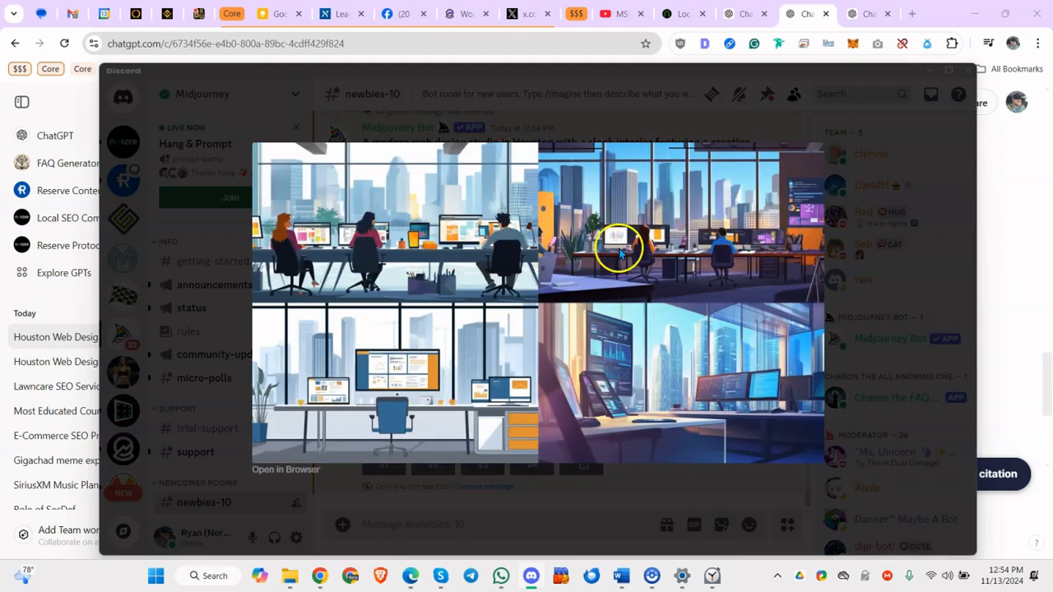
{"action": "mouse_move", "coordinate": [443, 422]}
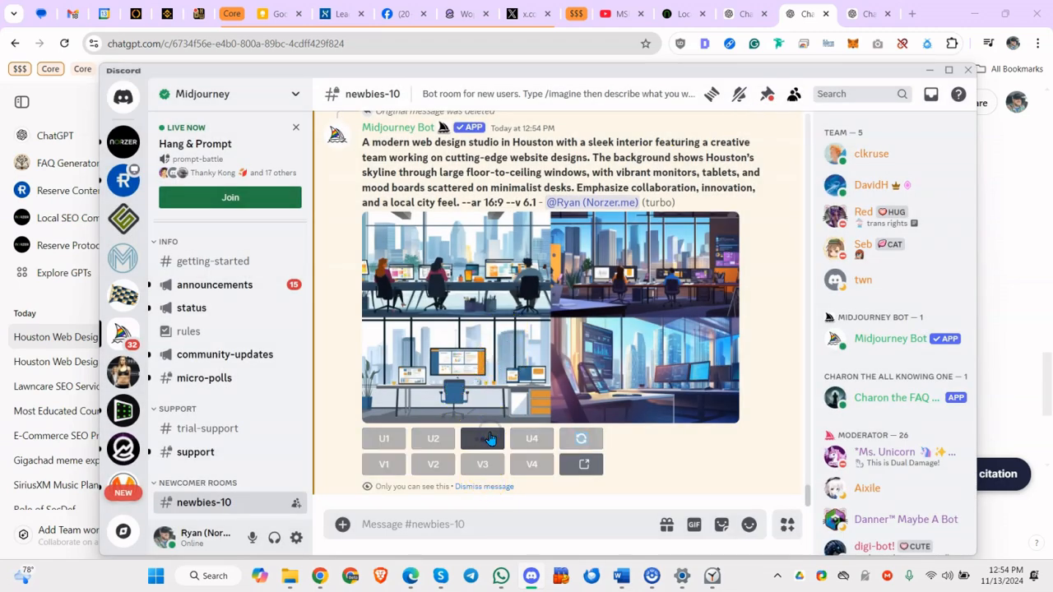
{"action": "left_click", "coordinate": [482, 438]}
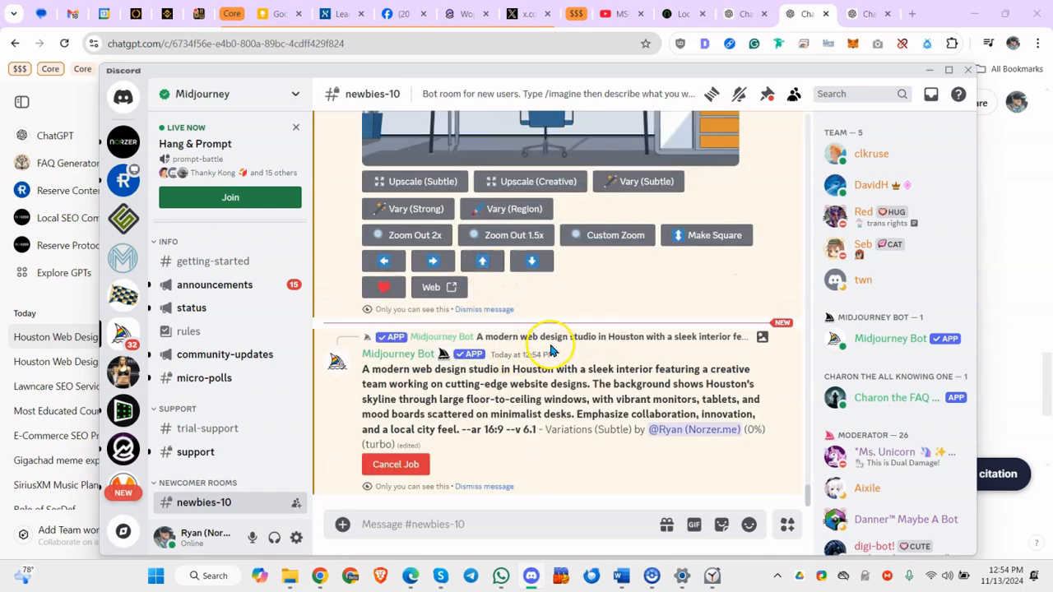
{"action": "mouse_move", "coordinate": [609, 354]}
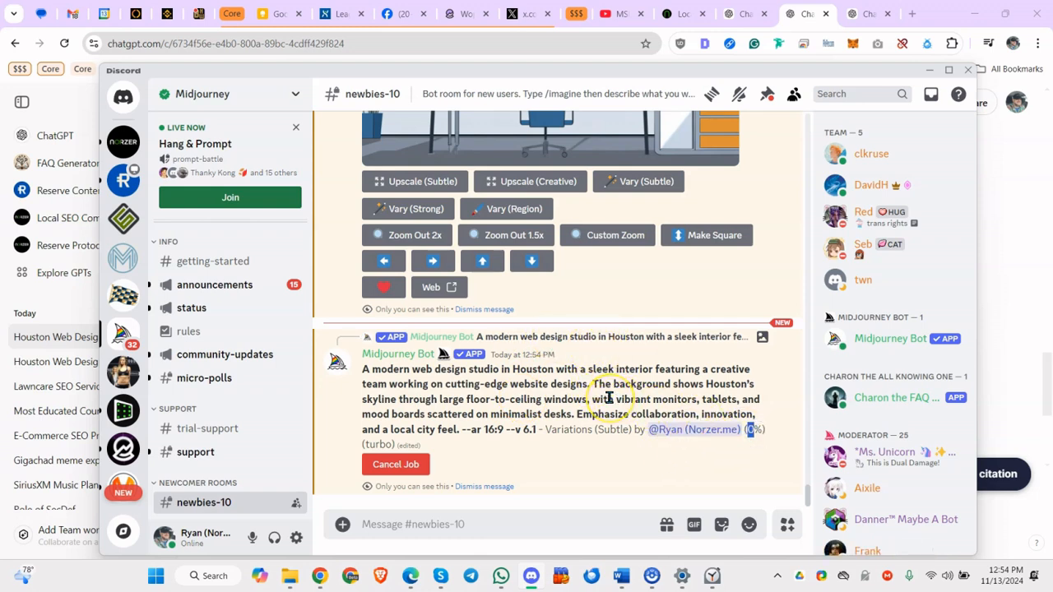
{"action": "mouse_move", "coordinate": [609, 399]}
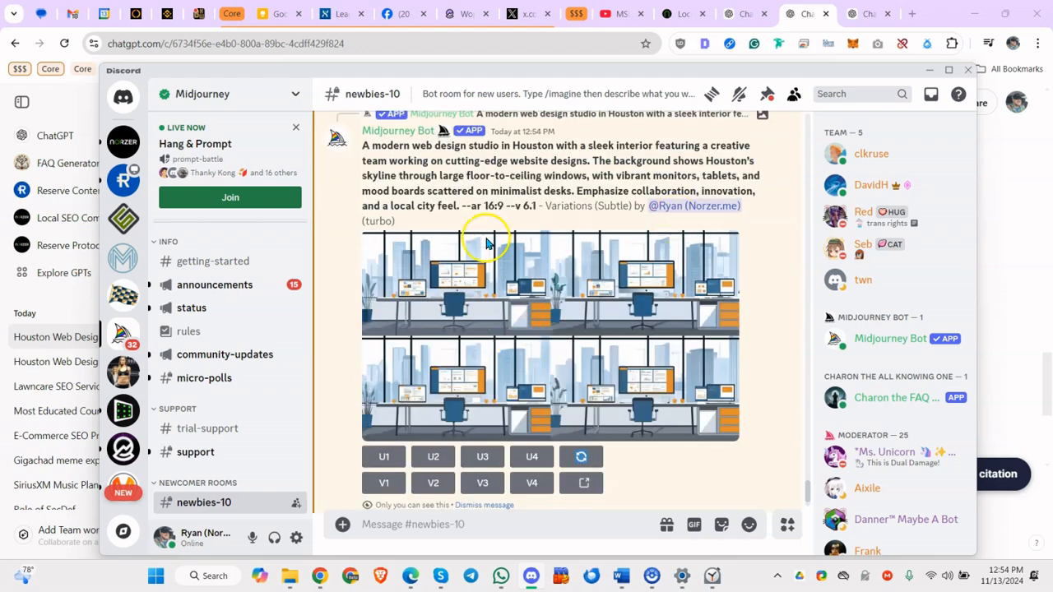
{"action": "mouse_move", "coordinate": [595, 355]}
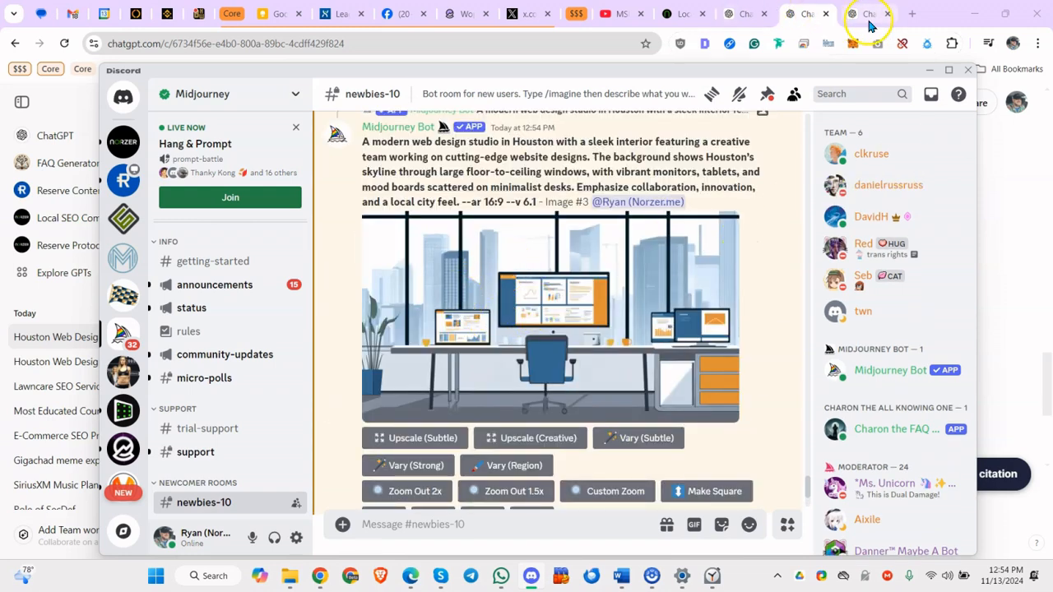
- On norzer.me, open the E-Commerce SEO Services page's green rocket-cart header image by itself
{"action": "left_click", "coordinate": [912, 14]}
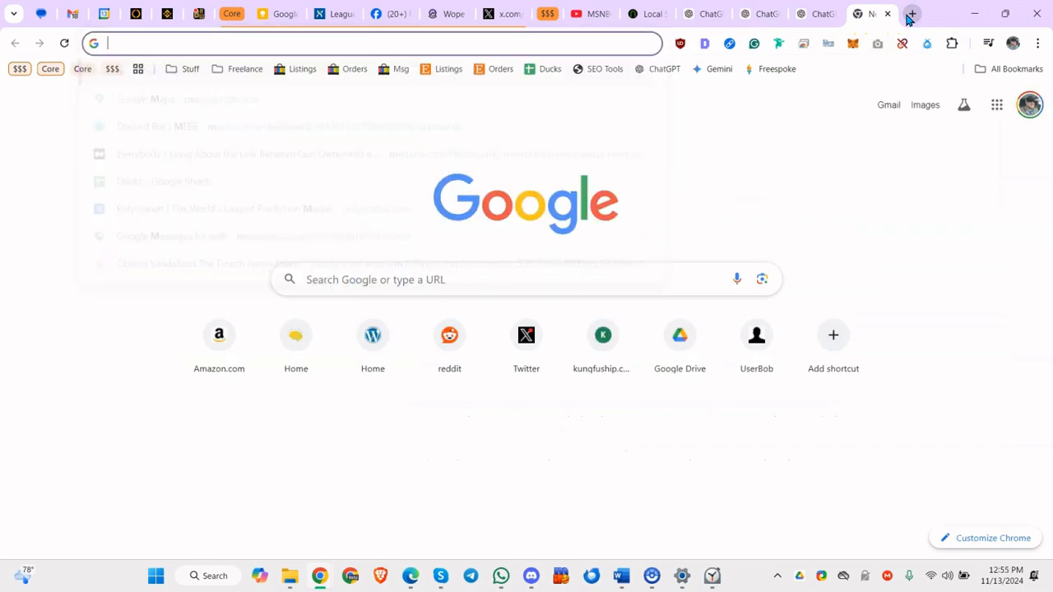
{"action": "type", "text": "norzer..me"}
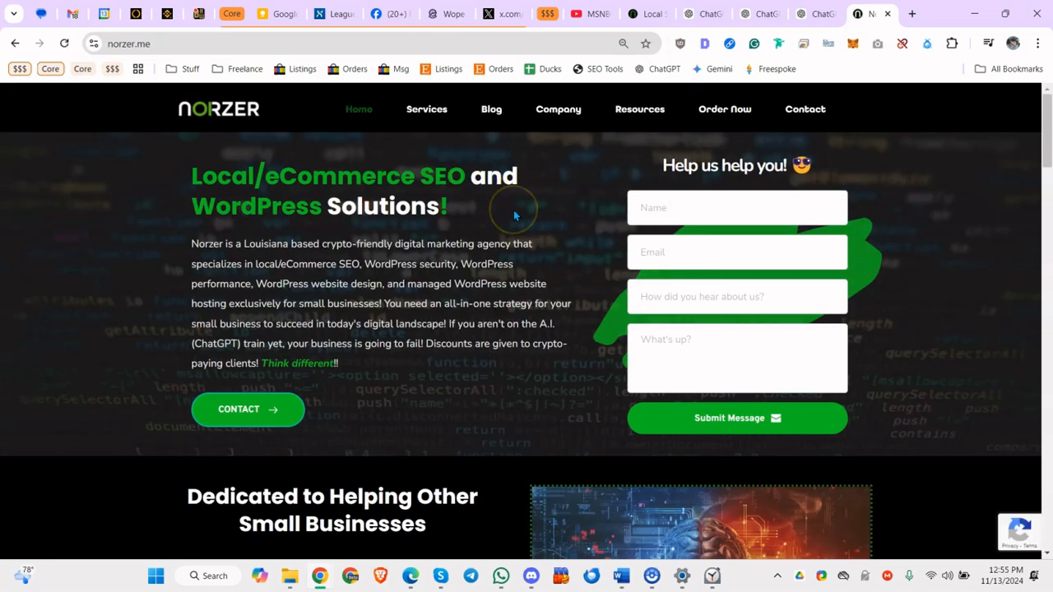
{"action": "mouse_move", "coordinate": [514, 215]}
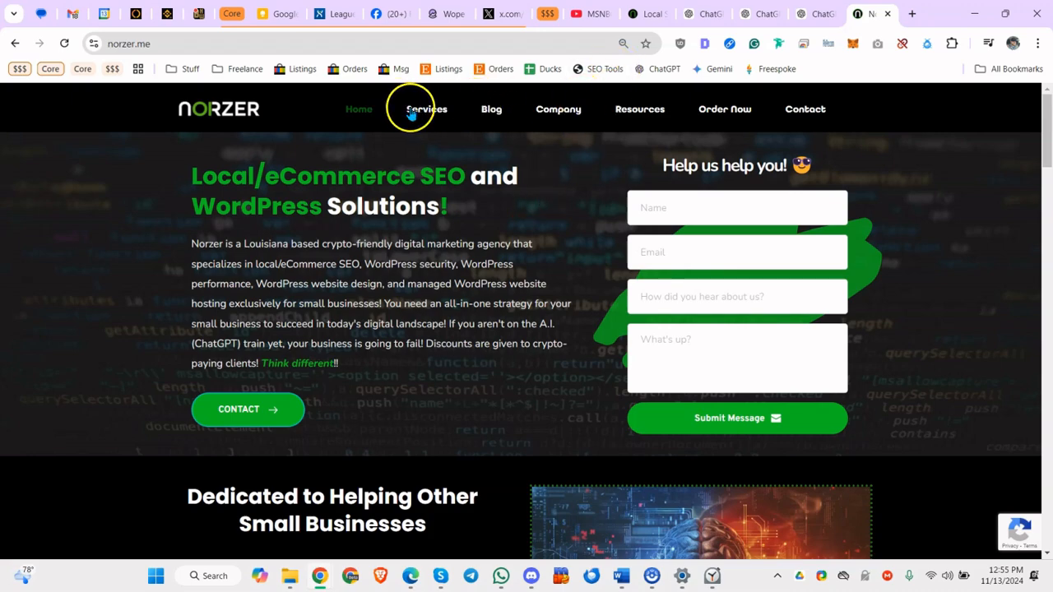
{"action": "left_click", "coordinate": [426, 108]}
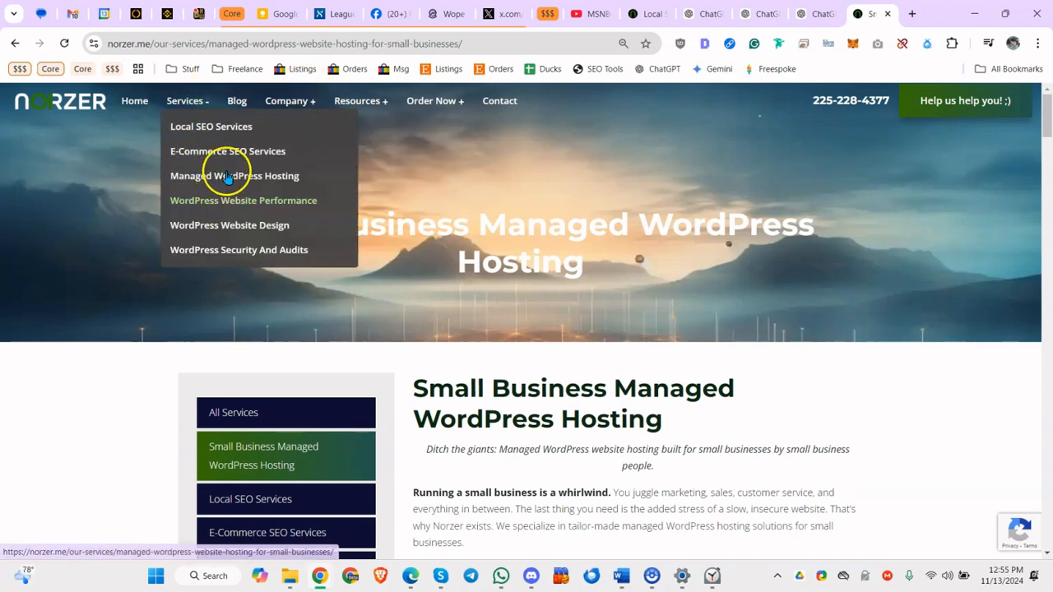
{"action": "left_click", "coordinate": [227, 151]}
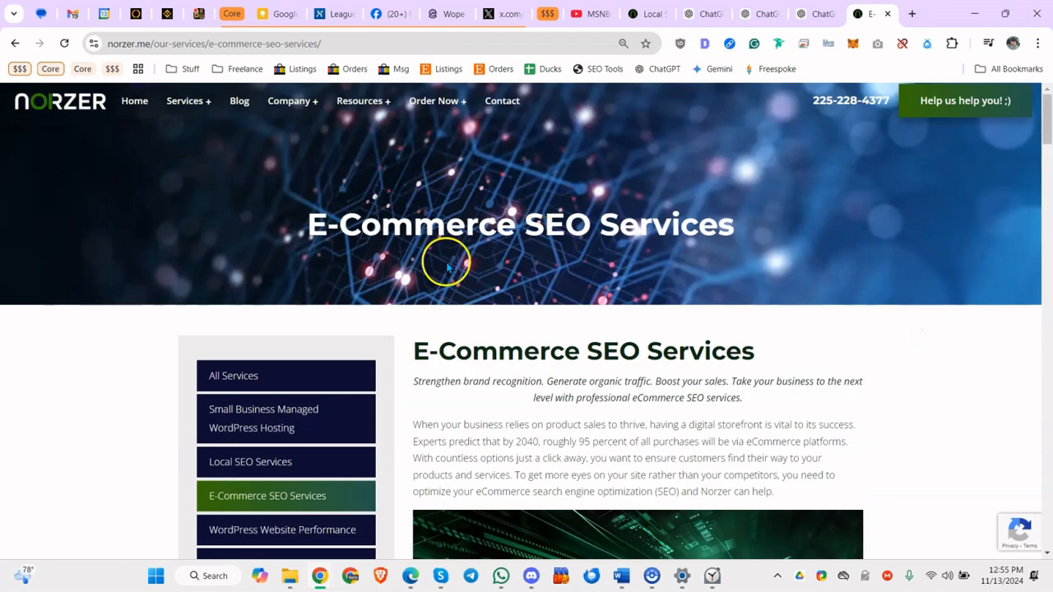
{"action": "right_click", "coordinate": [613, 289]}
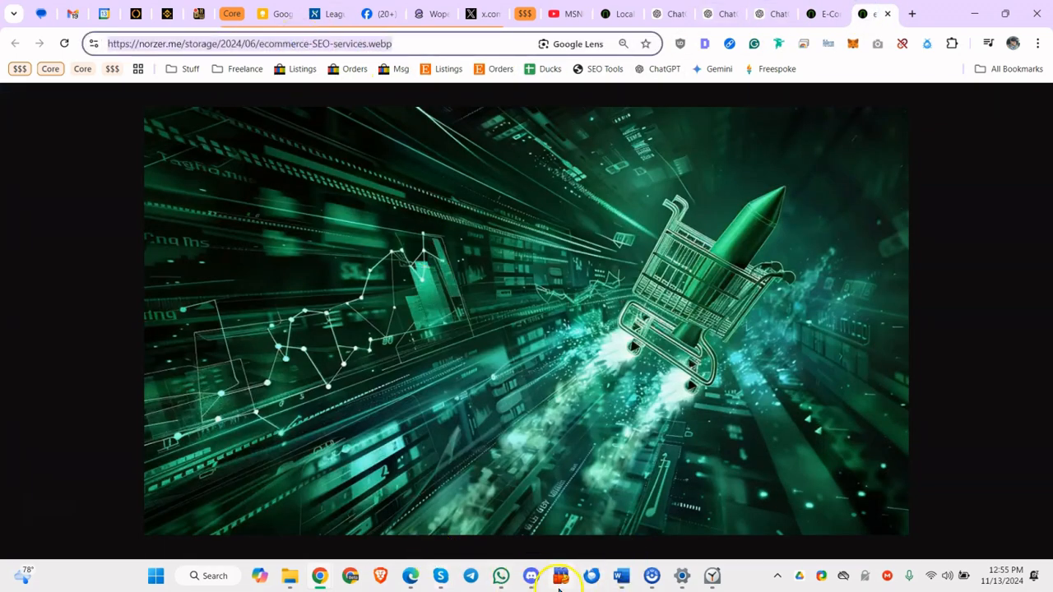
{"action": "left_click", "coordinate": [560, 575]}
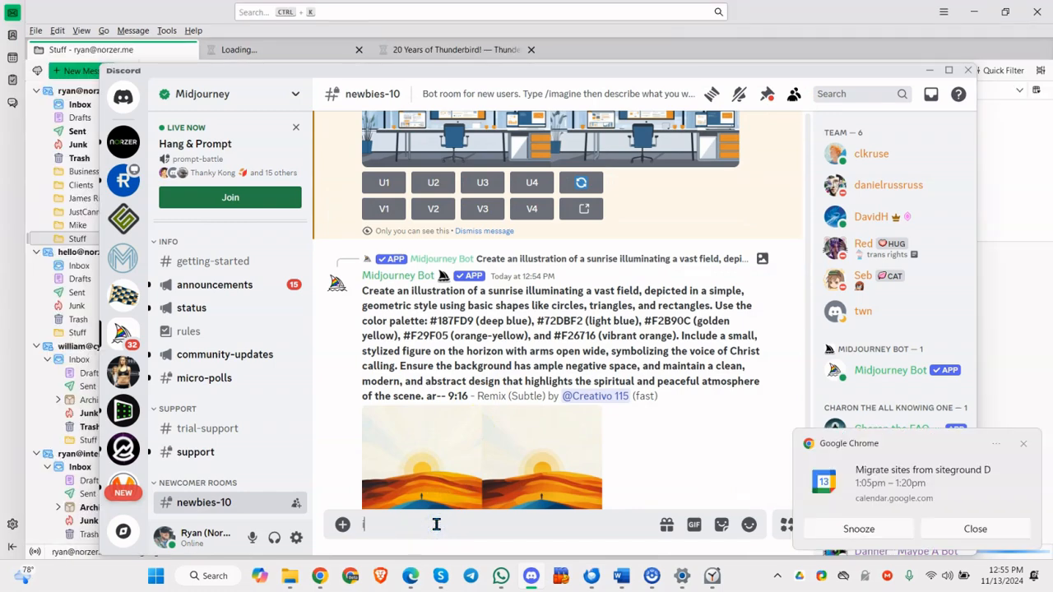
{"action": "type", "text": "/i"}
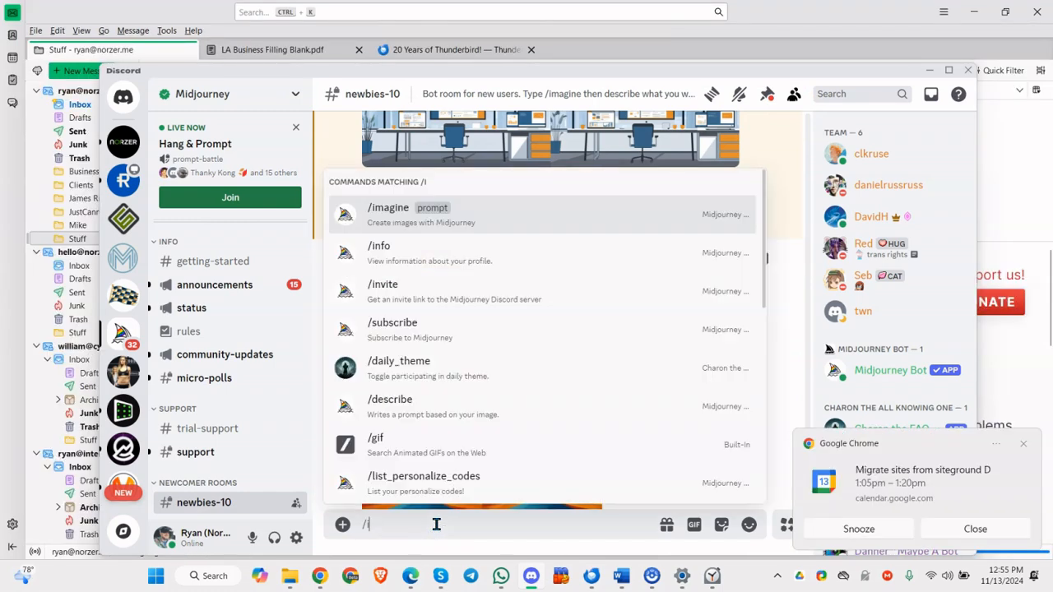
{"action": "left_click", "coordinate": [389, 214]}
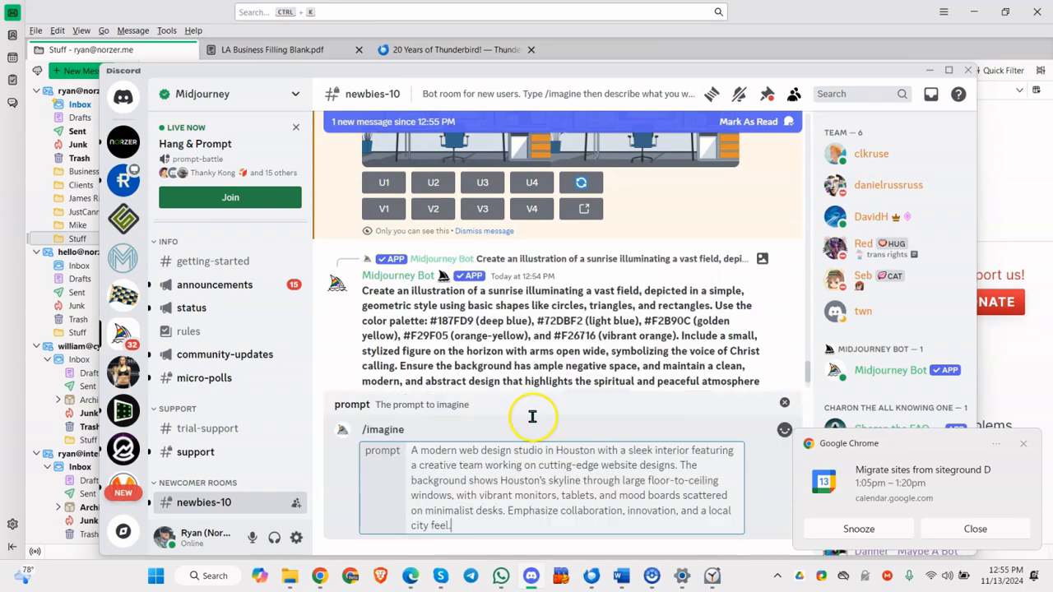
{"action": "type", "text": "--sr"}
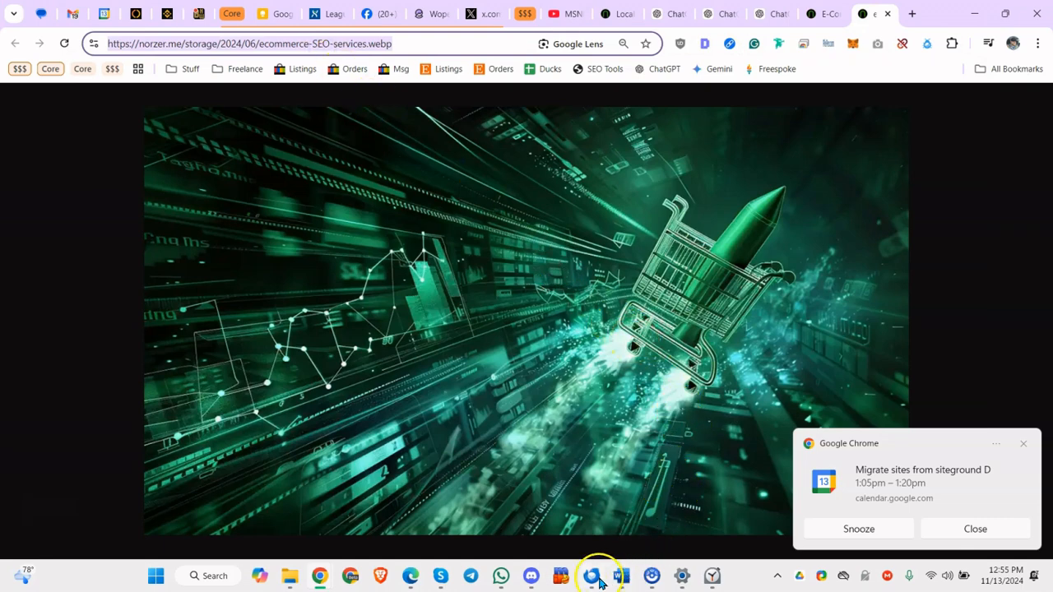
{"action": "left_click", "coordinate": [591, 576]}
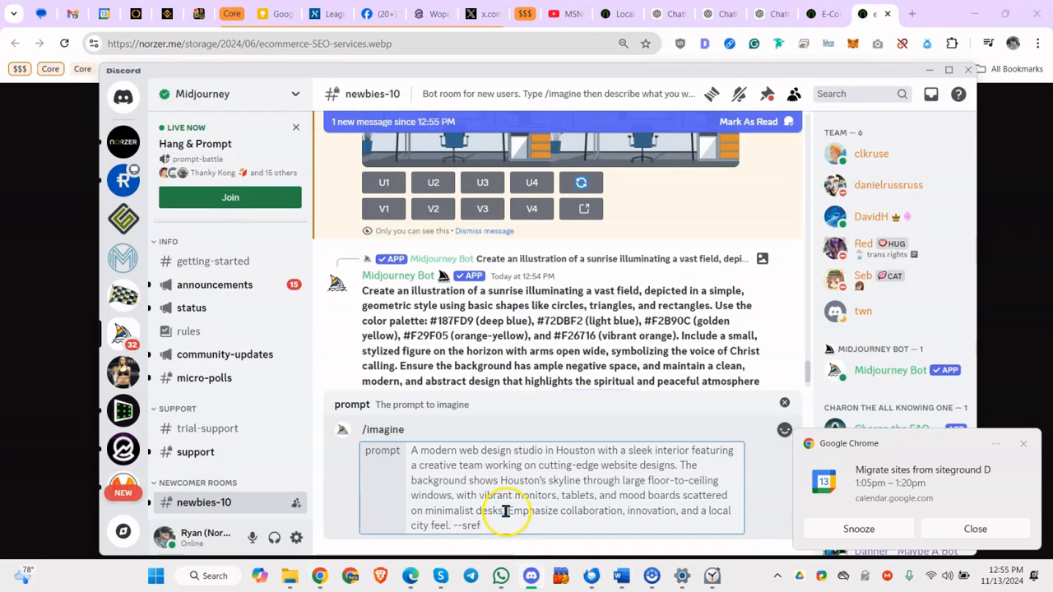
{"action": "type", "text": "https://norzer.me/storage/2024/06/ecommerce-SEO-services.webp"}
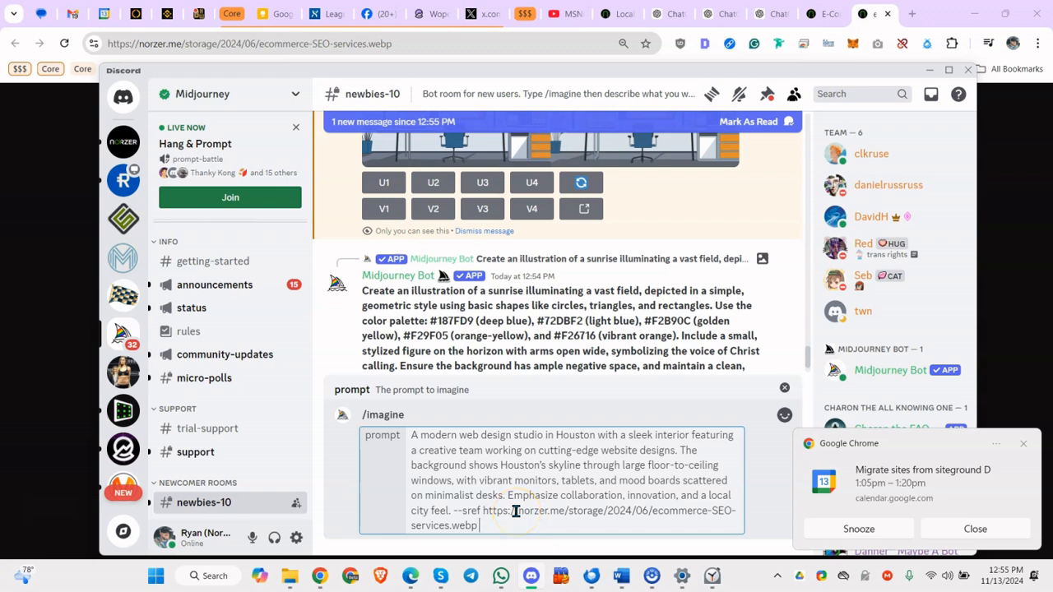
{"action": "type", "text": "--v"}
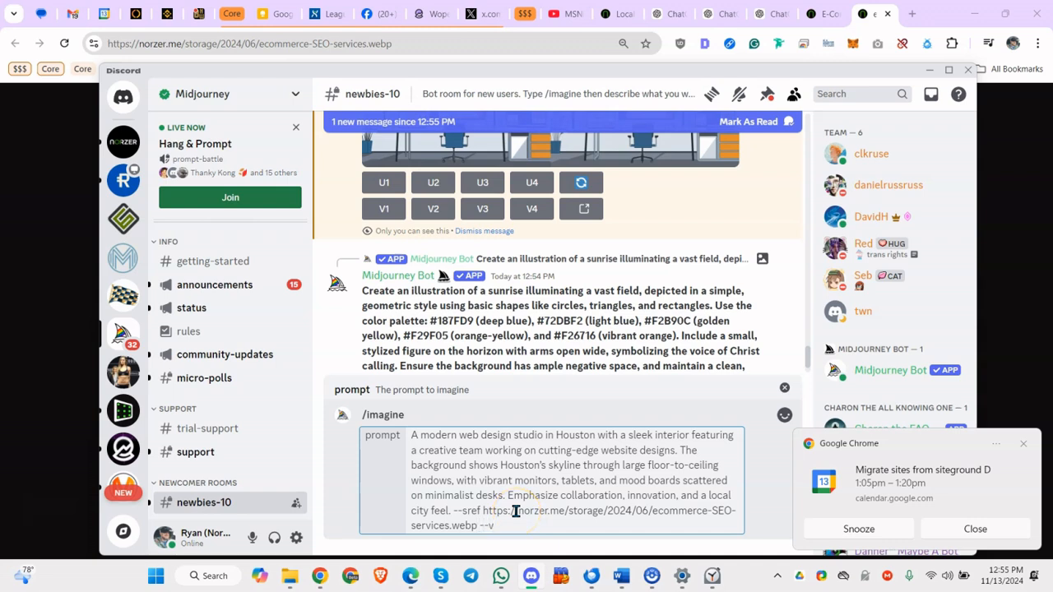
{"action": "type", "text": "6.1"}
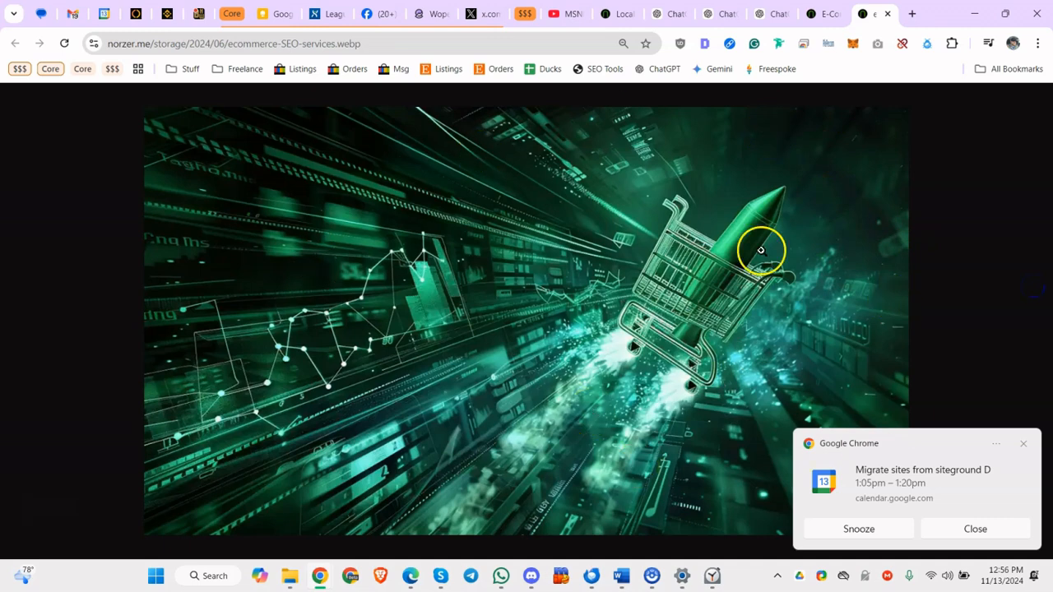
- Dismiss the calendar popup, preview the green office grid, and upscale image four
{"action": "left_click", "coordinate": [975, 529]}
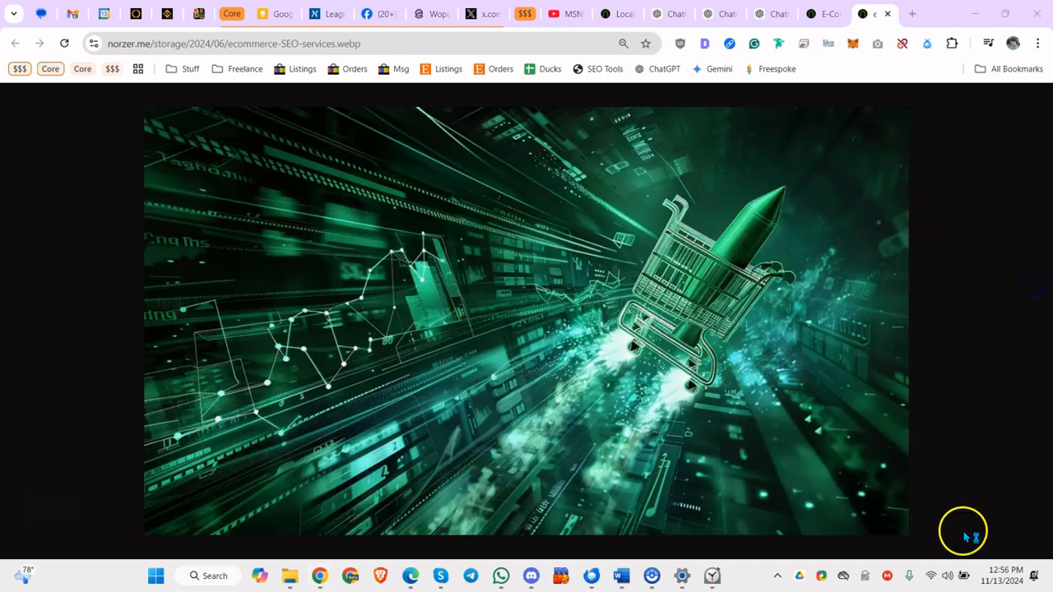
{"action": "mouse_move", "coordinate": [632, 278]}
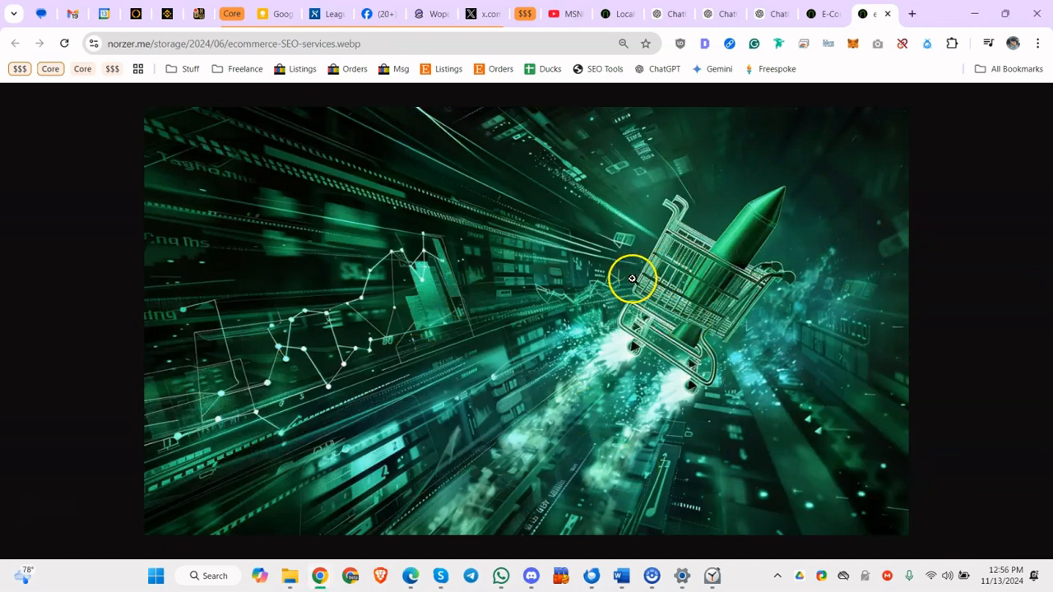
{"action": "mouse_move", "coordinate": [572, 331]}
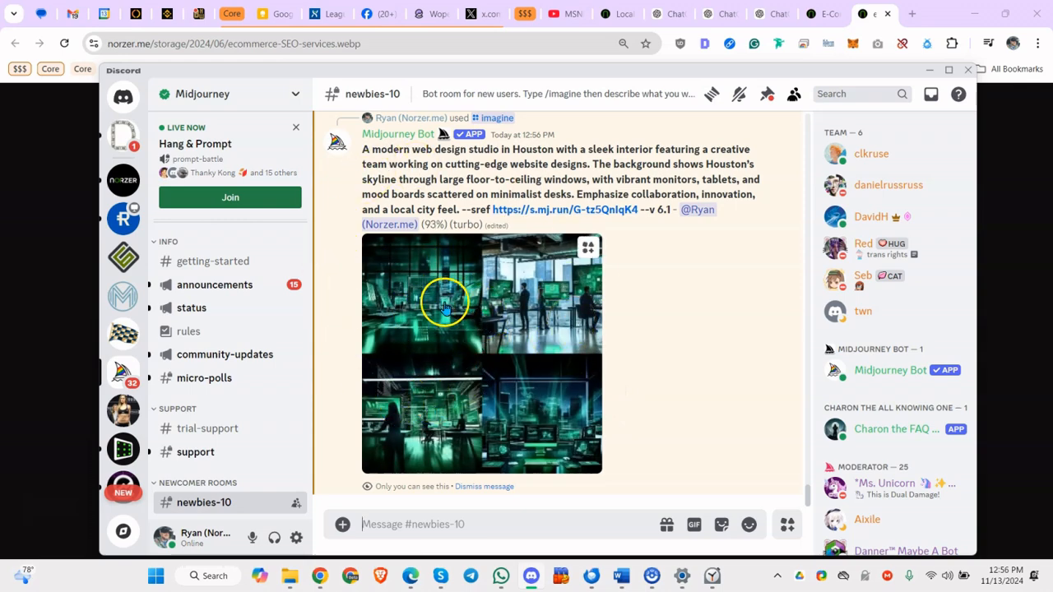
{"action": "left_click", "coordinate": [444, 304]}
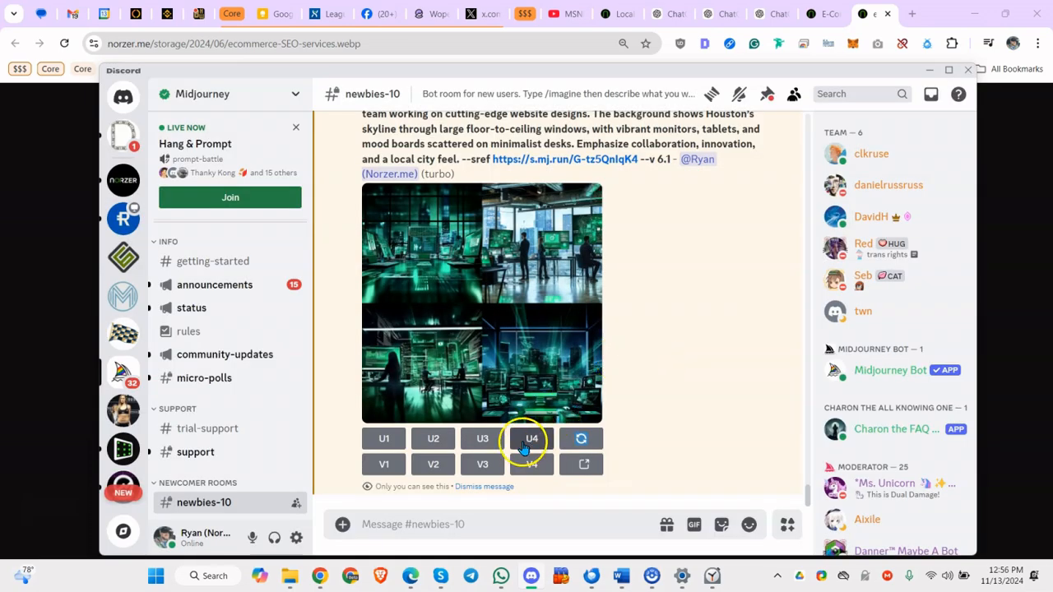
{"action": "left_click", "coordinate": [532, 438]}
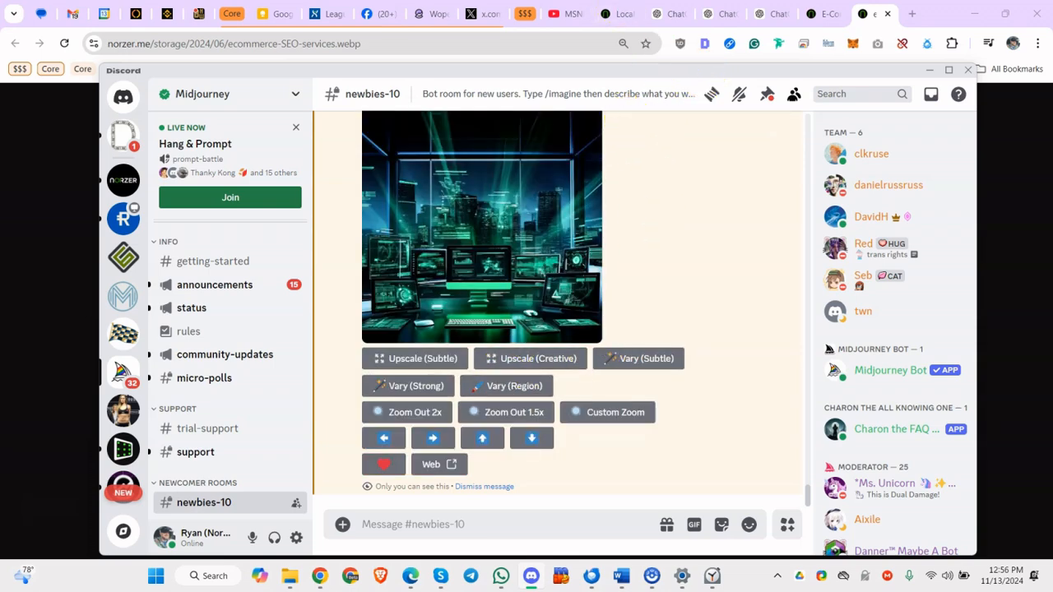
{"action": "left_click", "coordinate": [710, 14]}
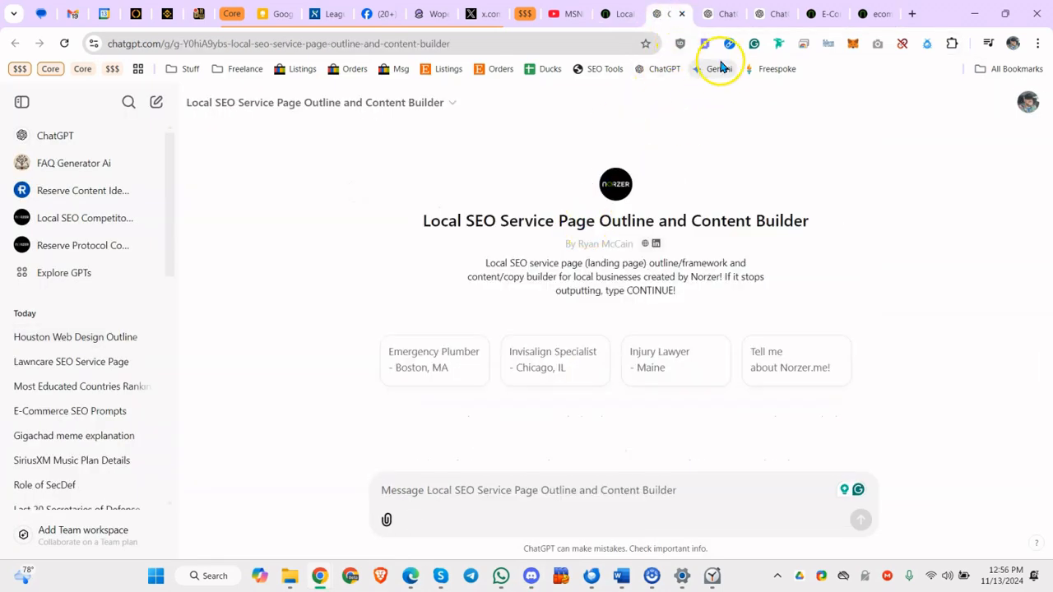
{"action": "mouse_move", "coordinate": [830, 103]}
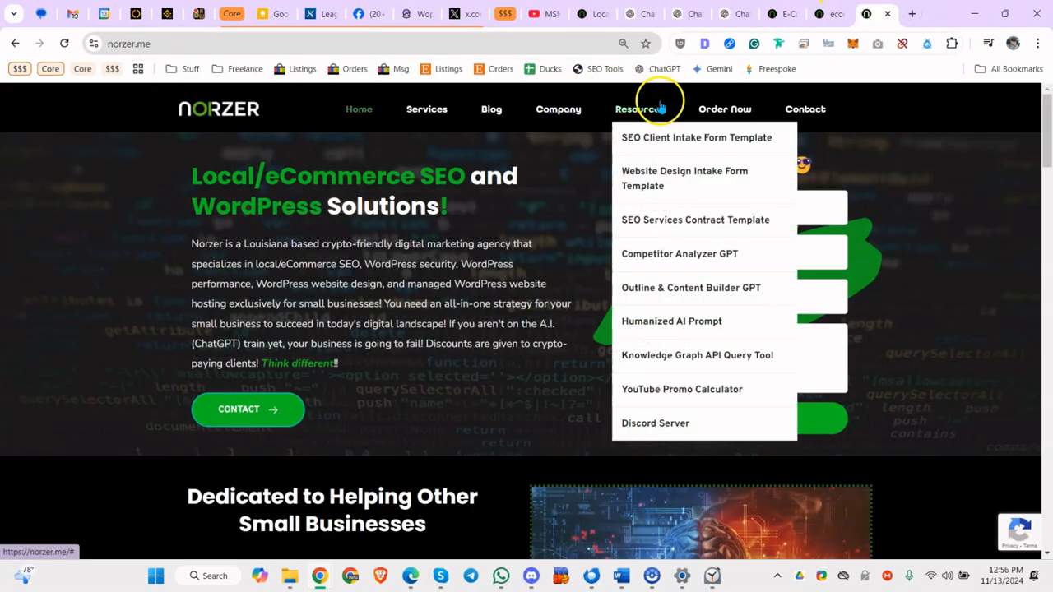
{"action": "mouse_move", "coordinate": [654, 288]}
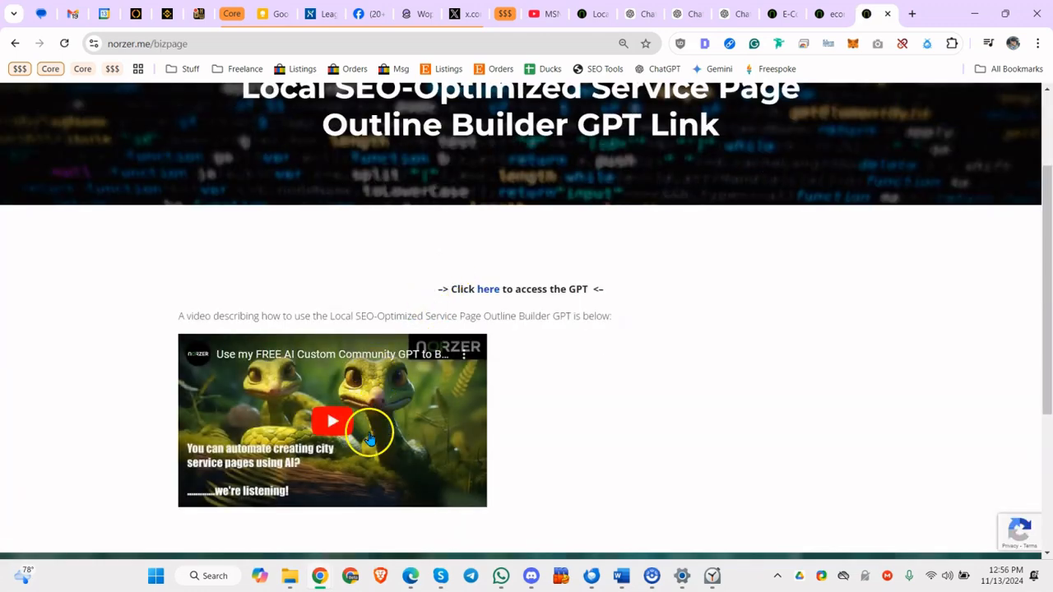
{"action": "mouse_move", "coordinate": [403, 399]}
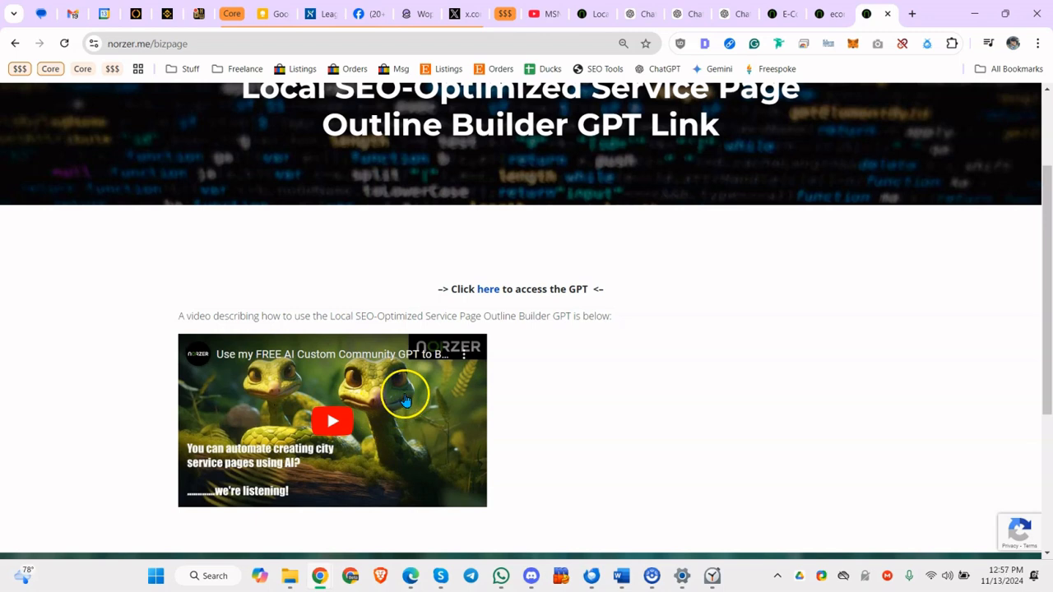
{"action": "mouse_move", "coordinate": [467, 350]}
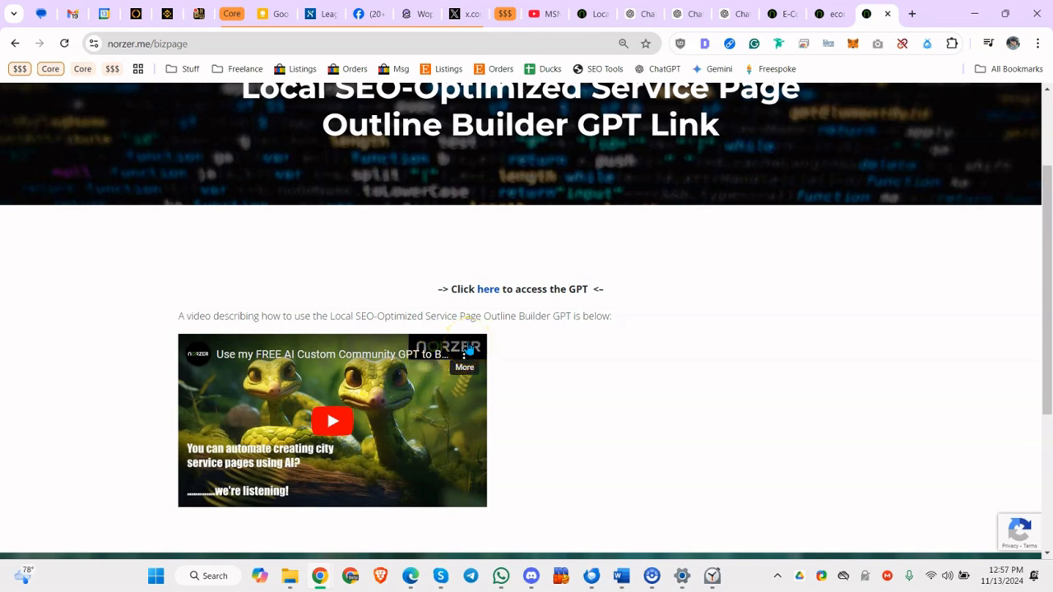
{"action": "mouse_move", "coordinate": [705, 255]}
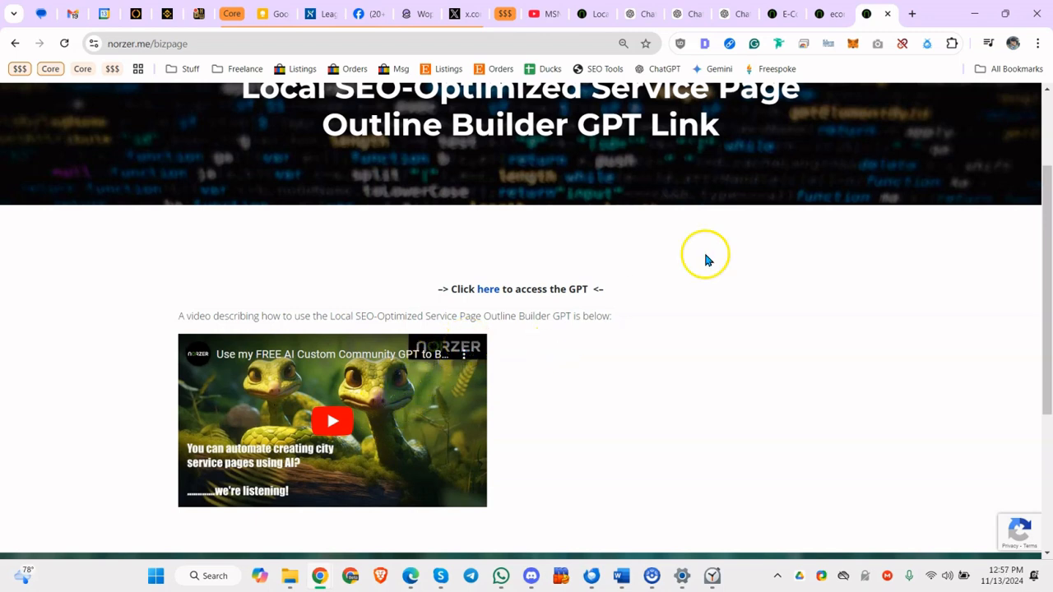
- Open the Outline & Content Builder GPT page from Norzer's Resources menu
{"action": "left_click", "coordinate": [531, 575]}
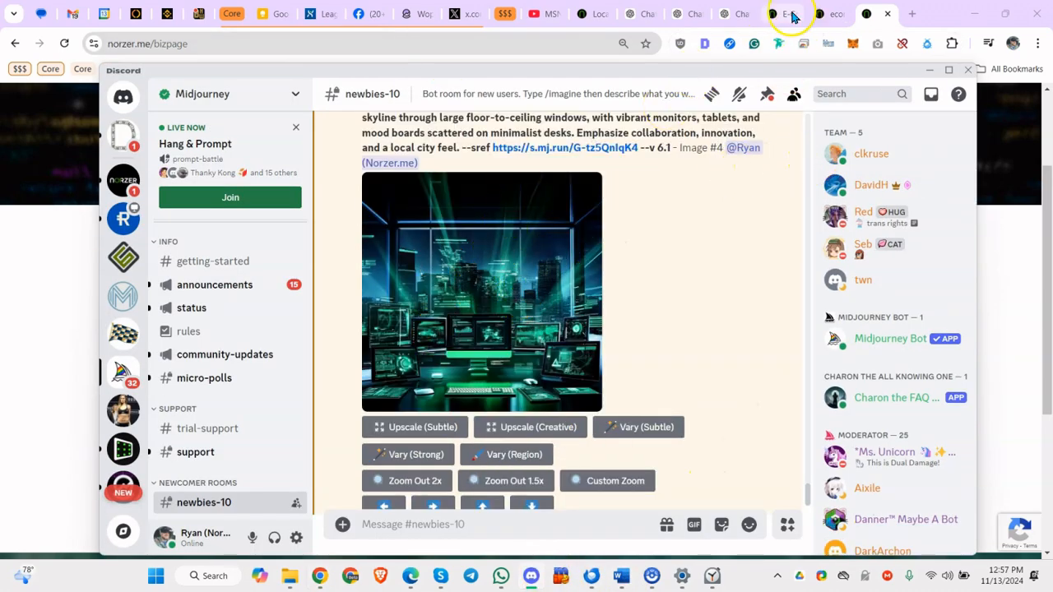
- Switch to the E-Commerce SEO Services tab and scroll to the green rocket-cart featured image
{"action": "left_click", "coordinate": [782, 14]}
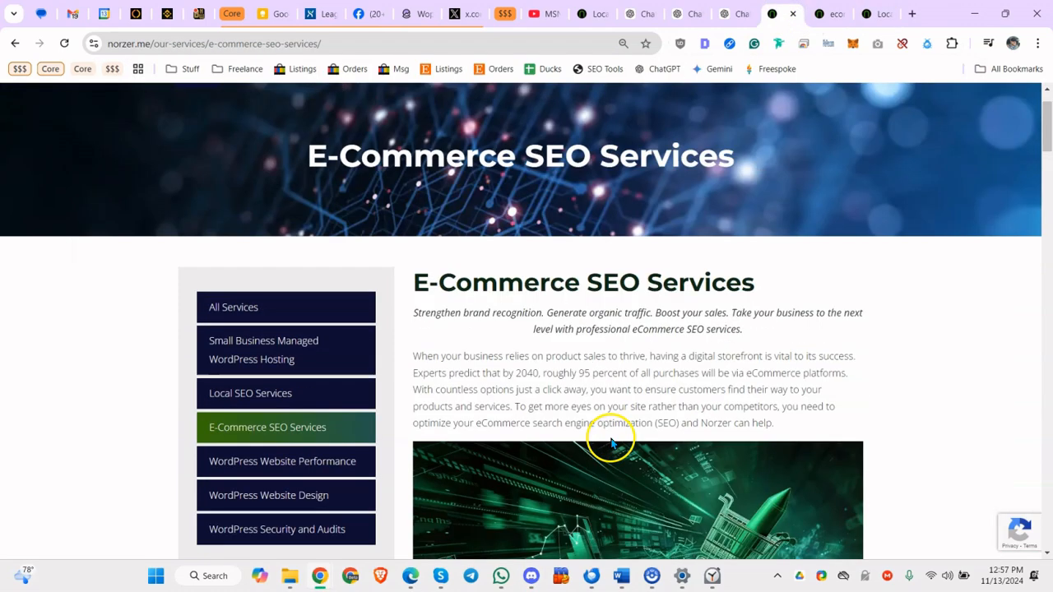
{"action": "scroll", "scroll_direction": "down", "scroll_amount": 3}
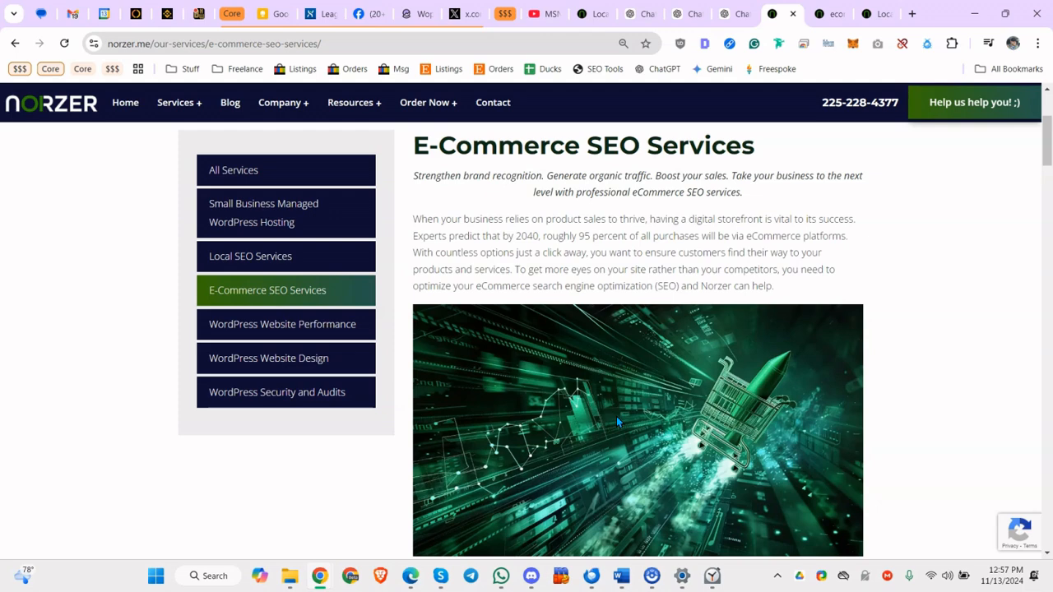
{"action": "mouse_move", "coordinate": [420, 345]}
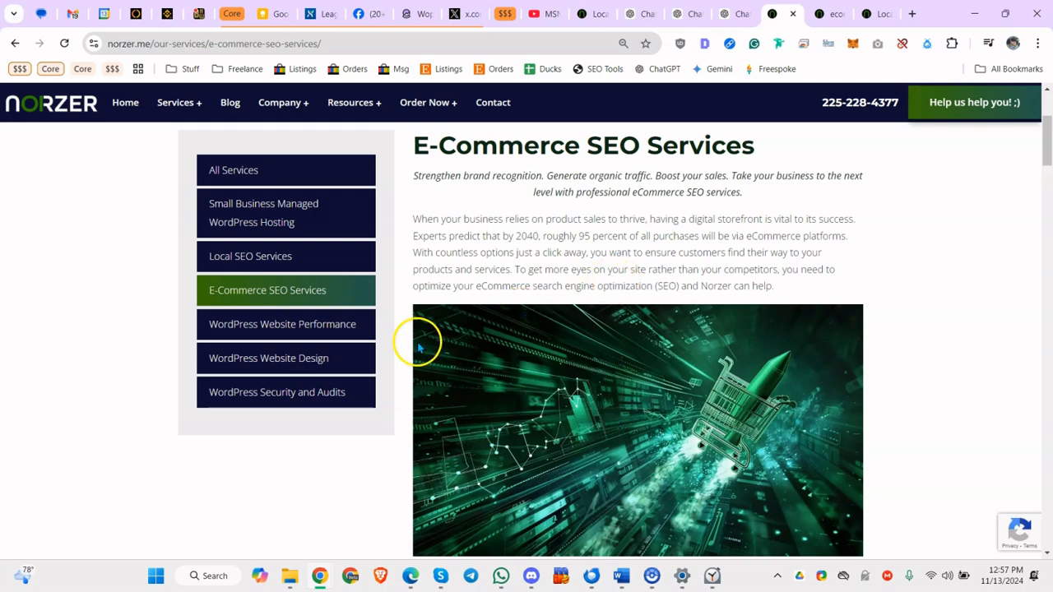